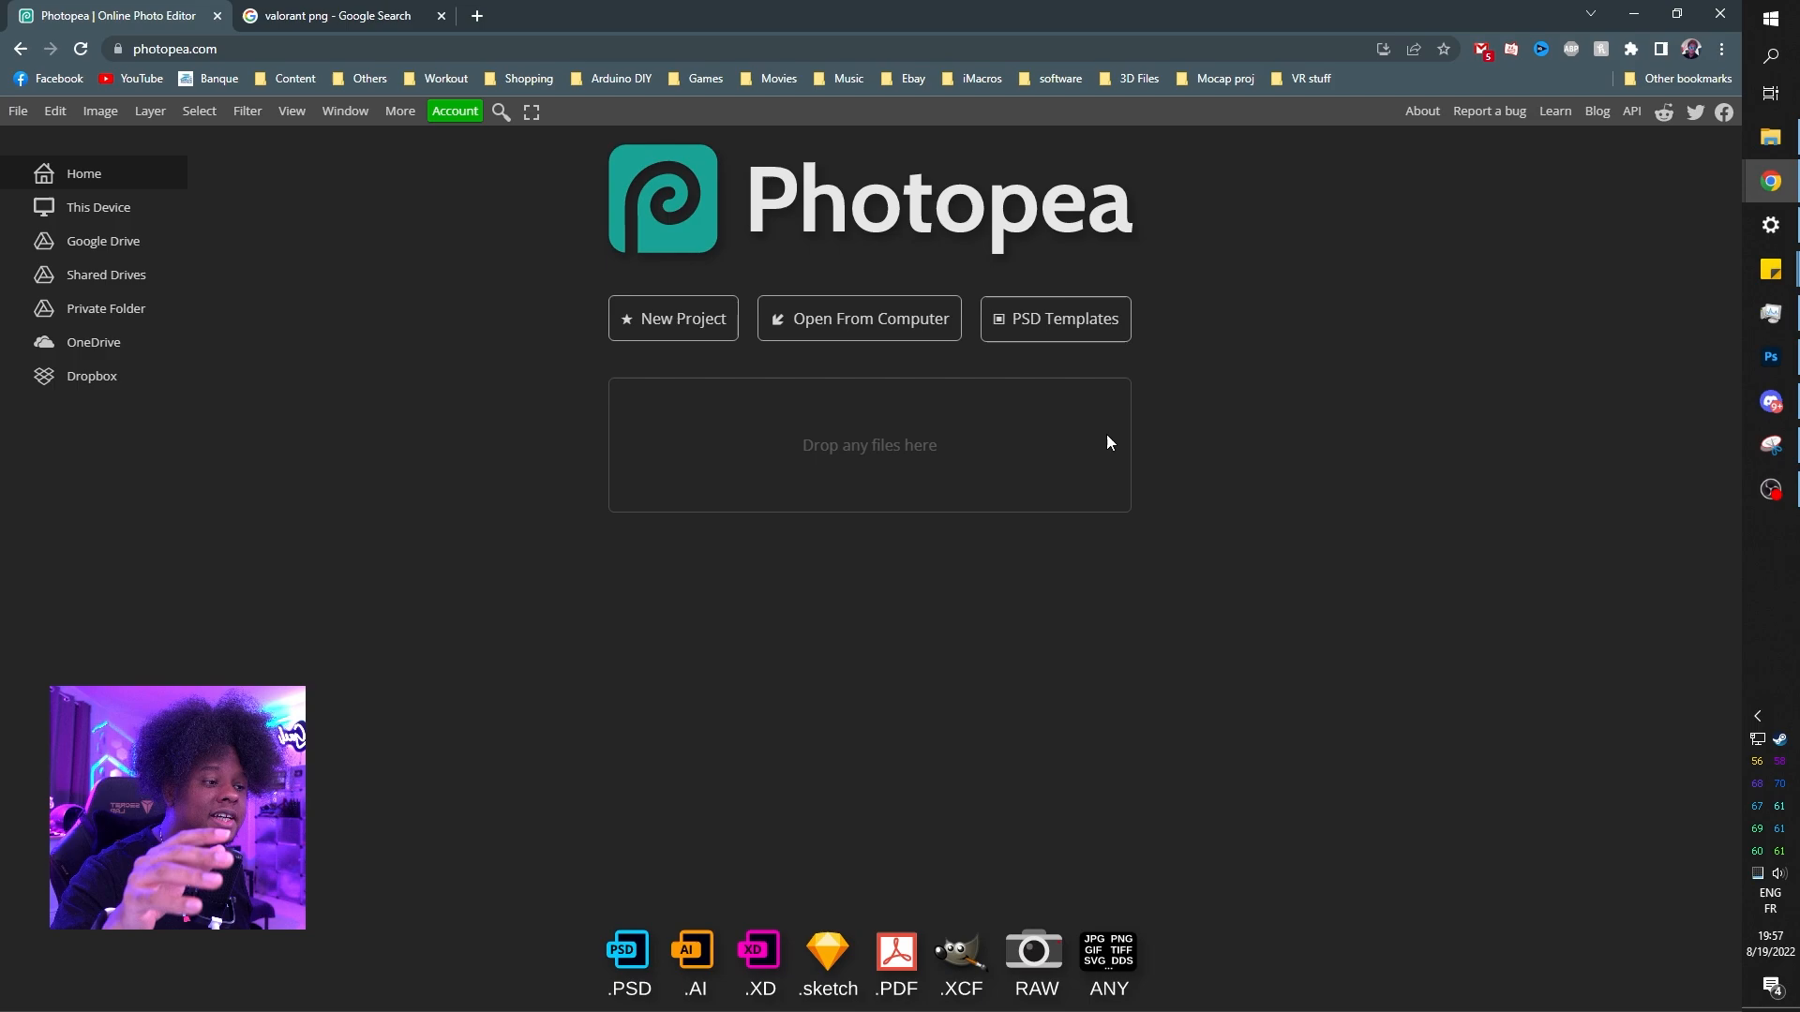
mouse_move(1033, 343)
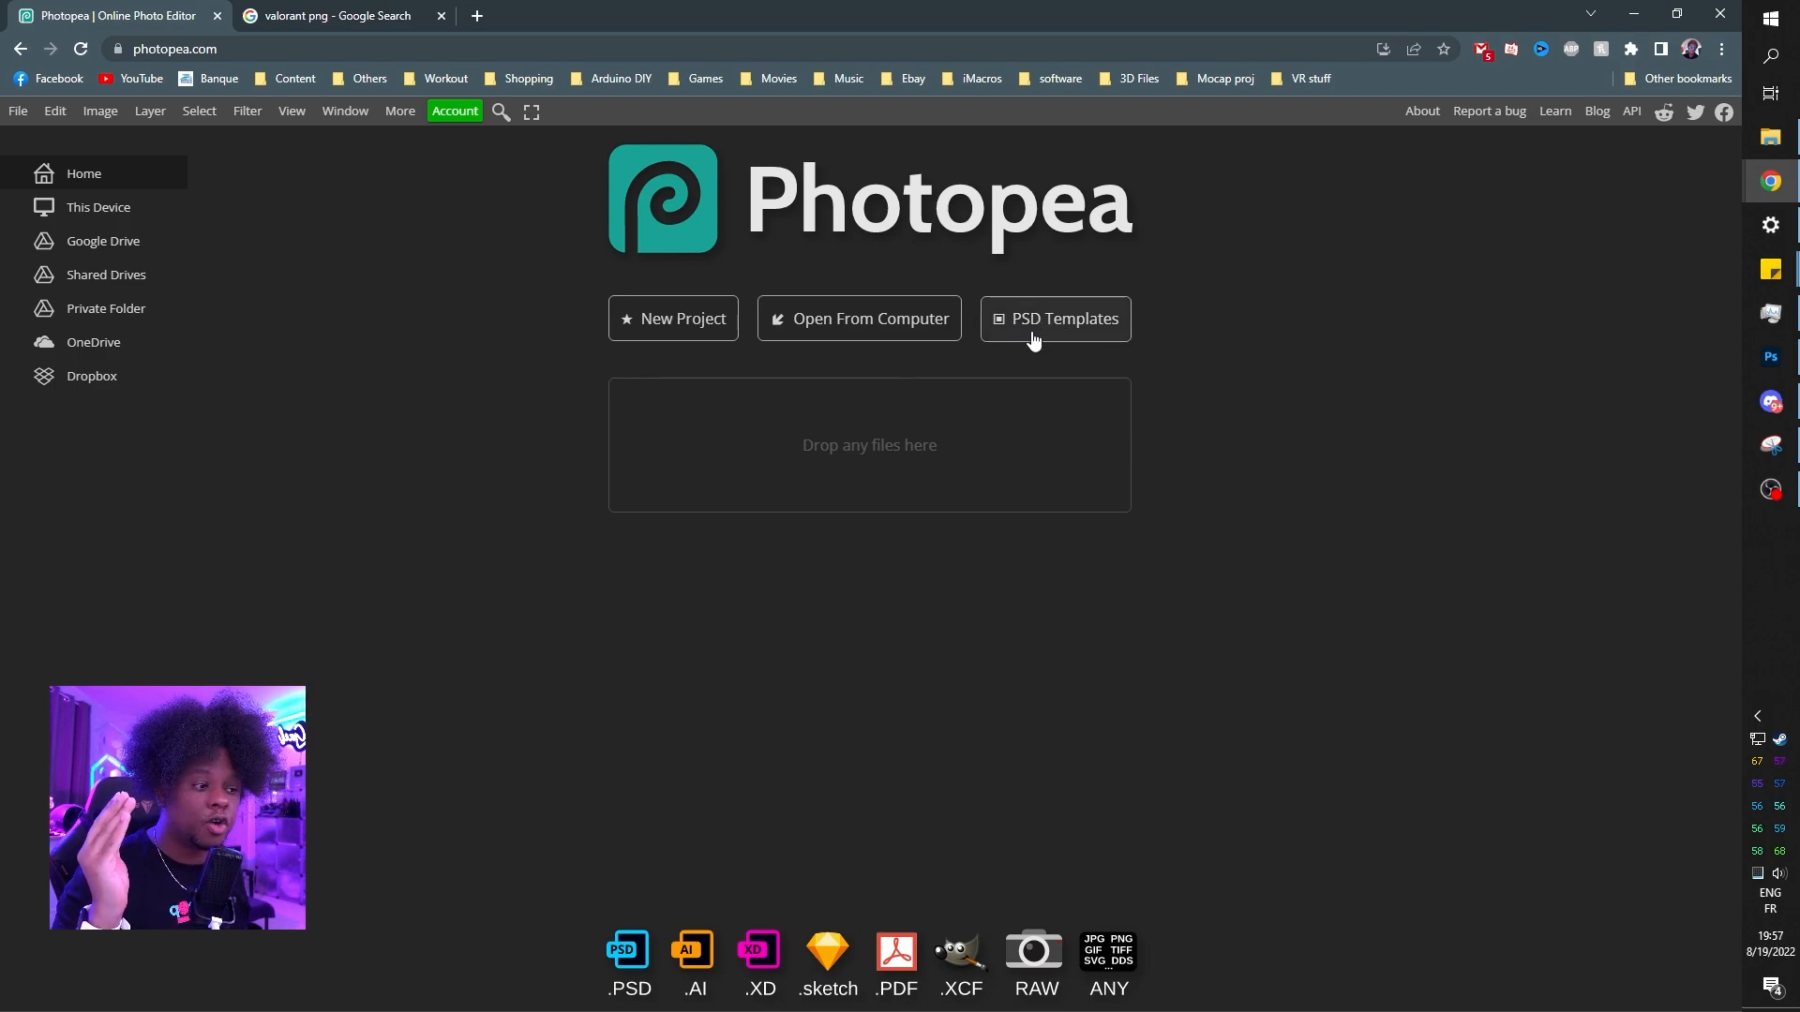
- Search the PSD Templates gallery for 'gael' and open the LIGHTNING Youtube Banner Template page
click(1055, 318)
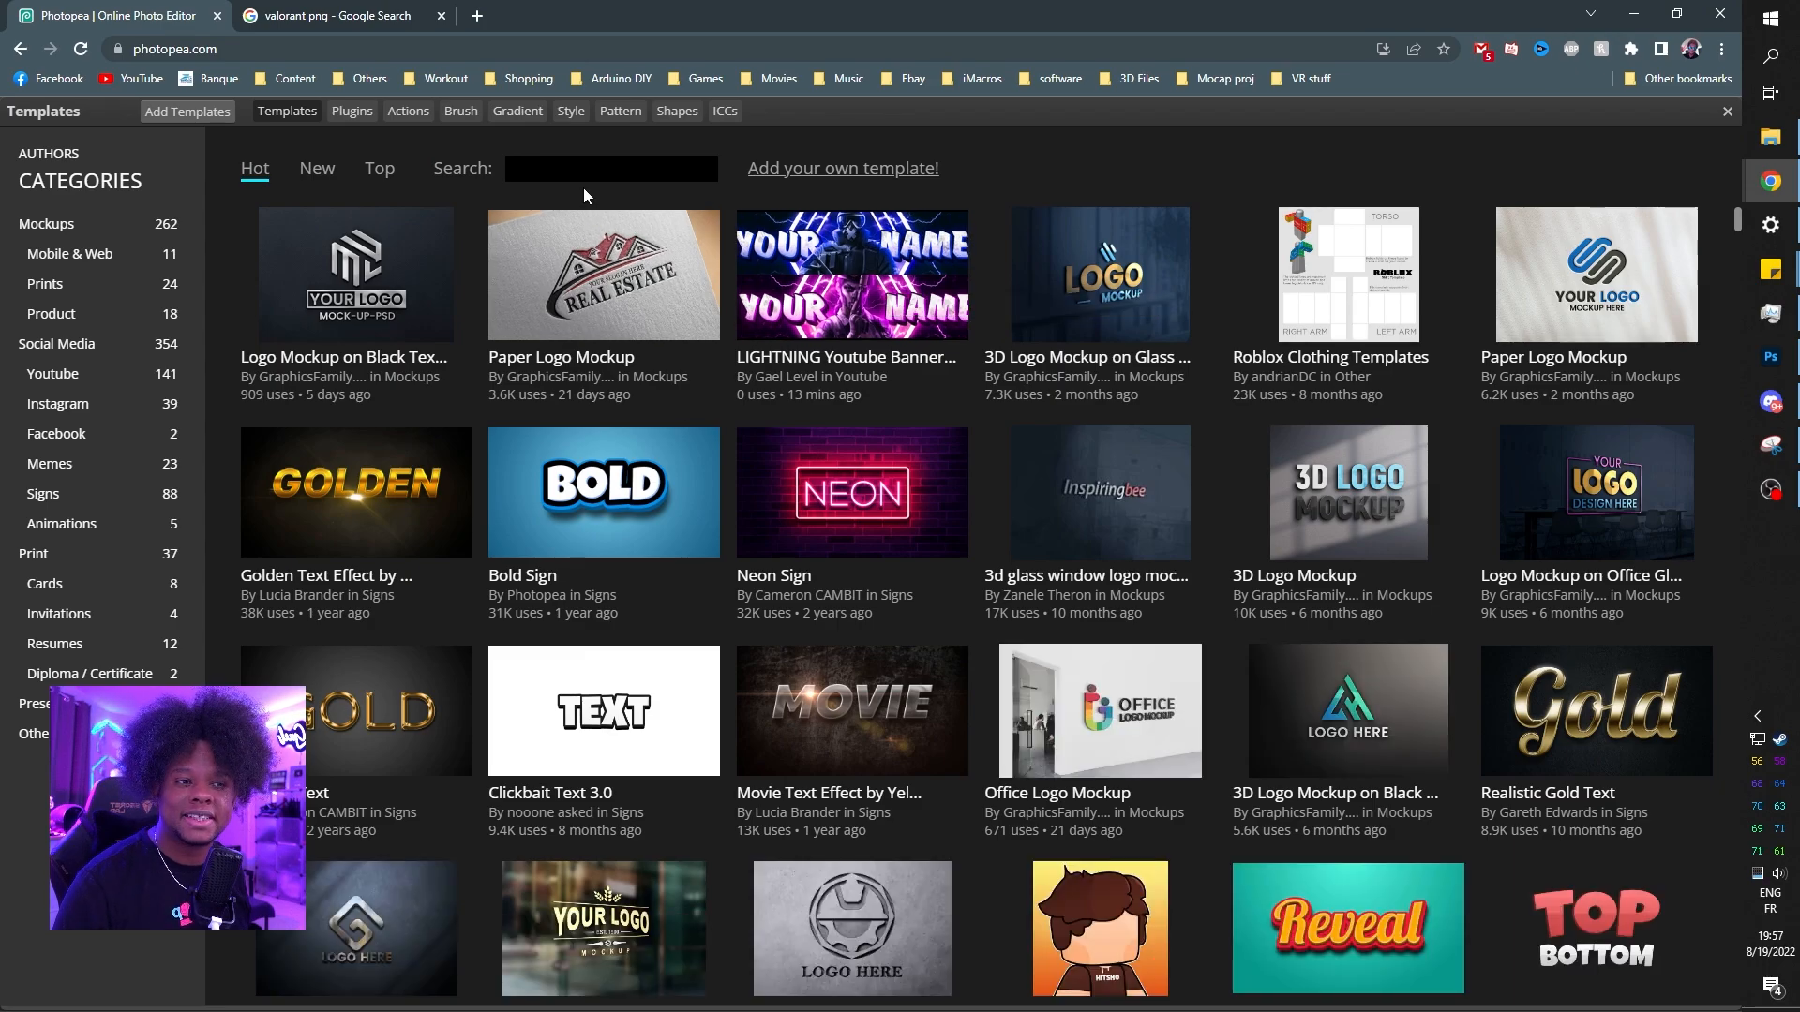
click(611, 169)
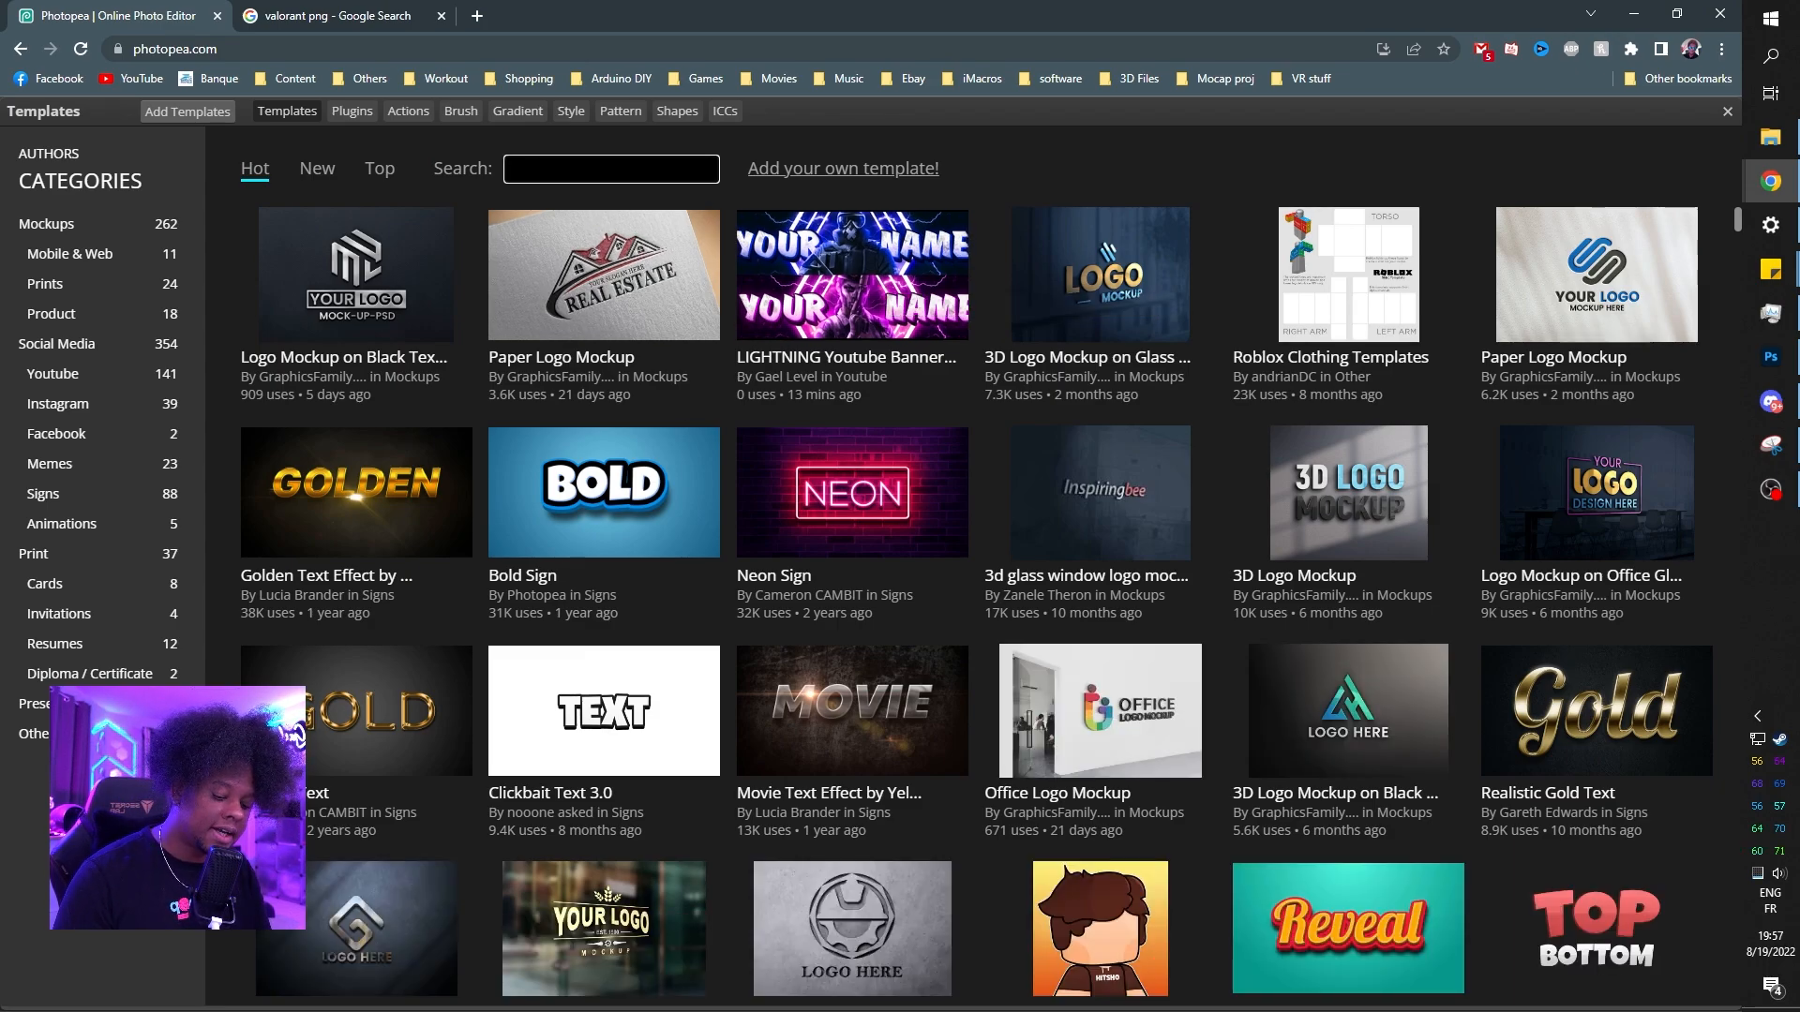
text(gael)
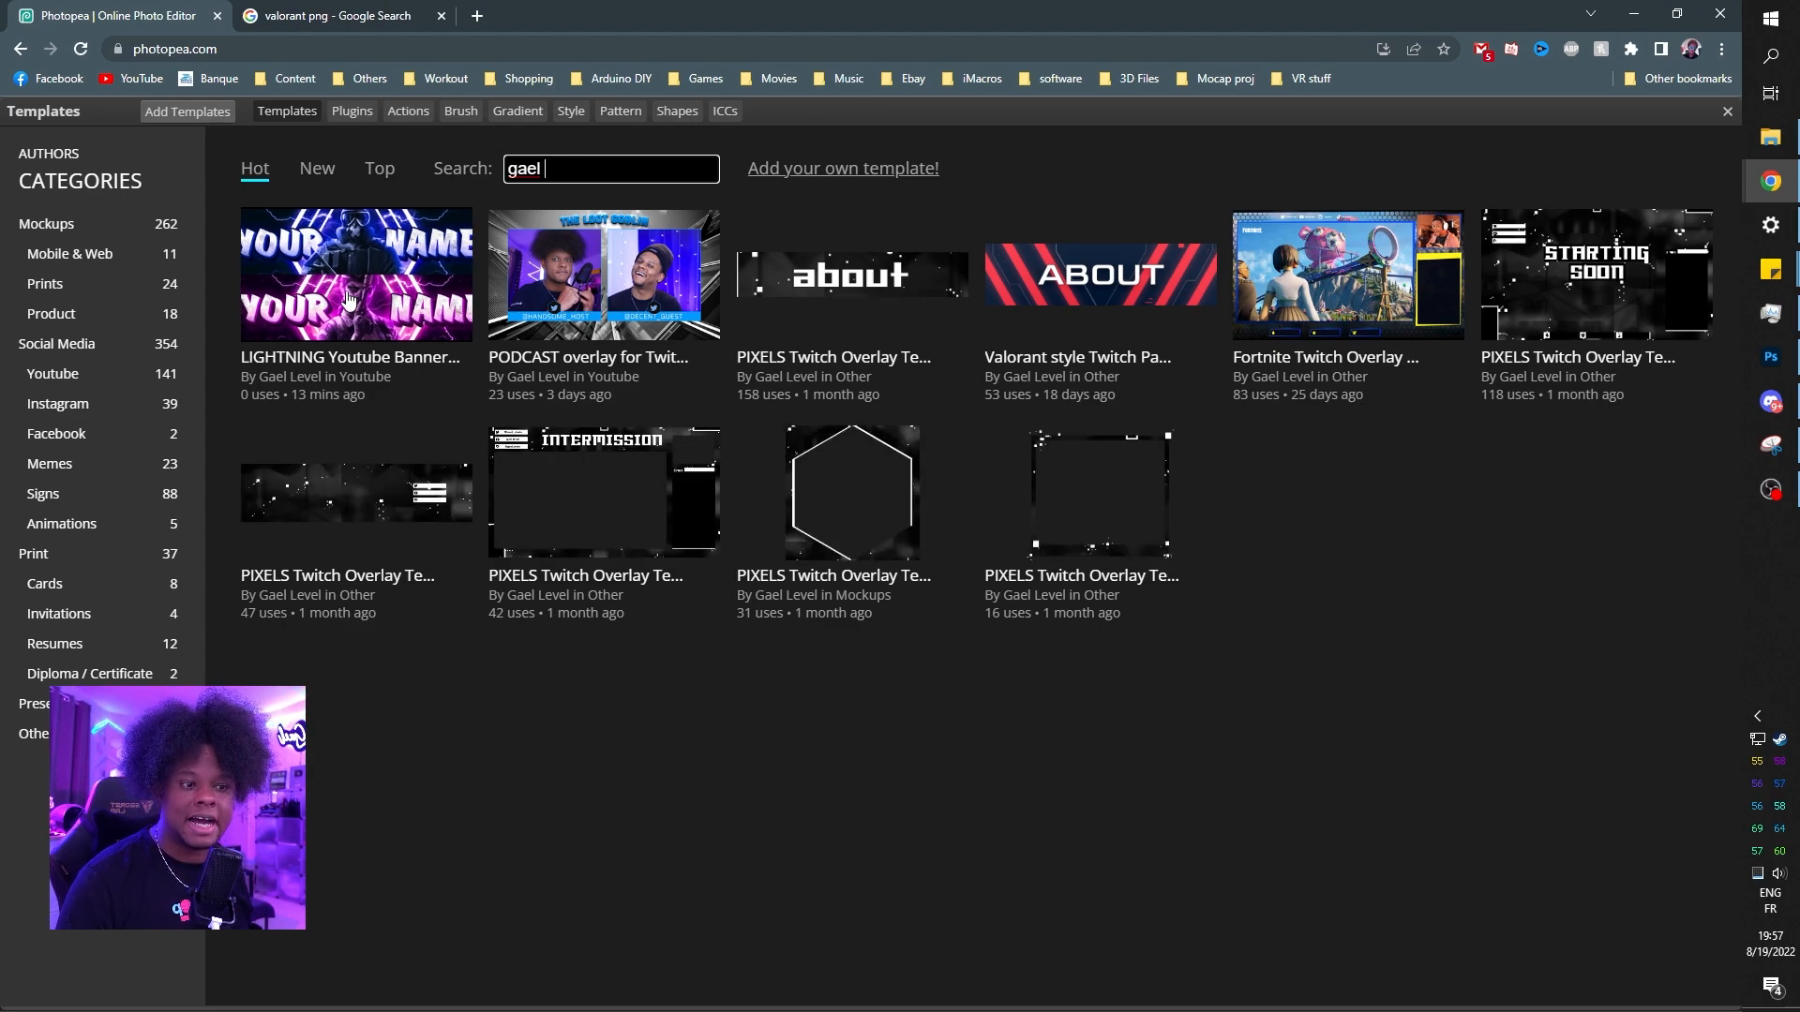
mouse_move(348, 298)
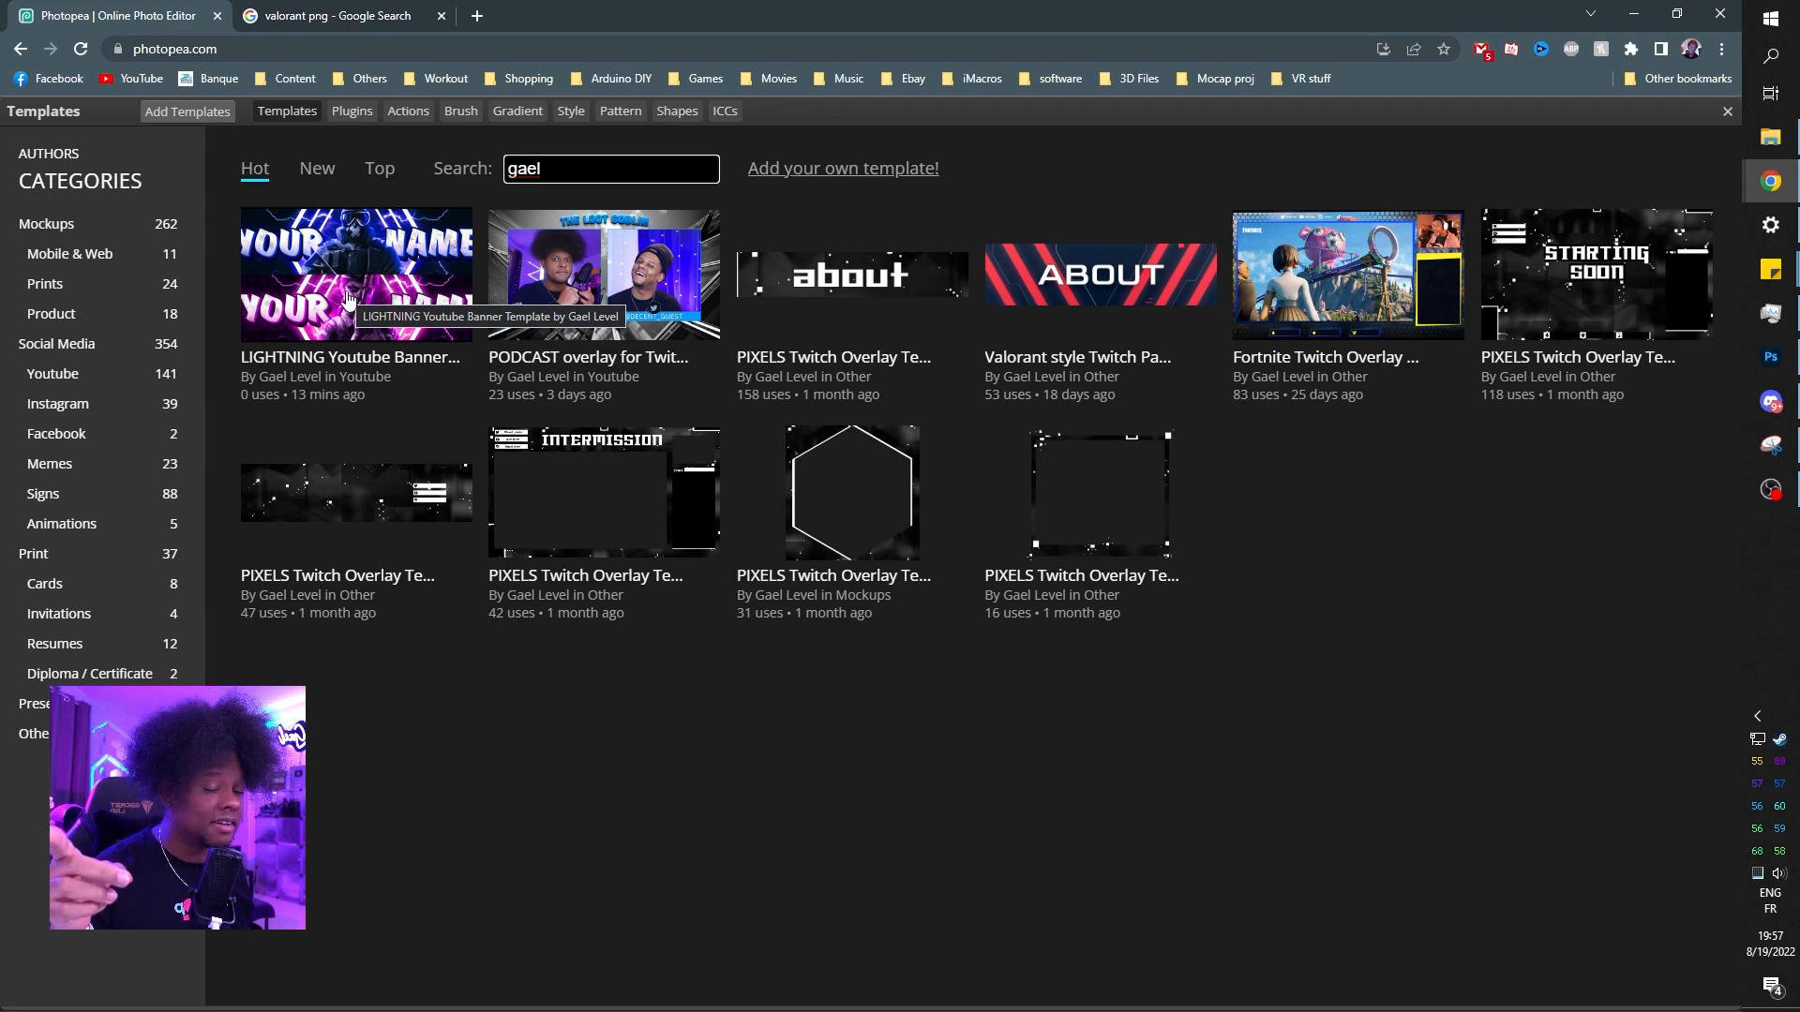
click(351, 285)
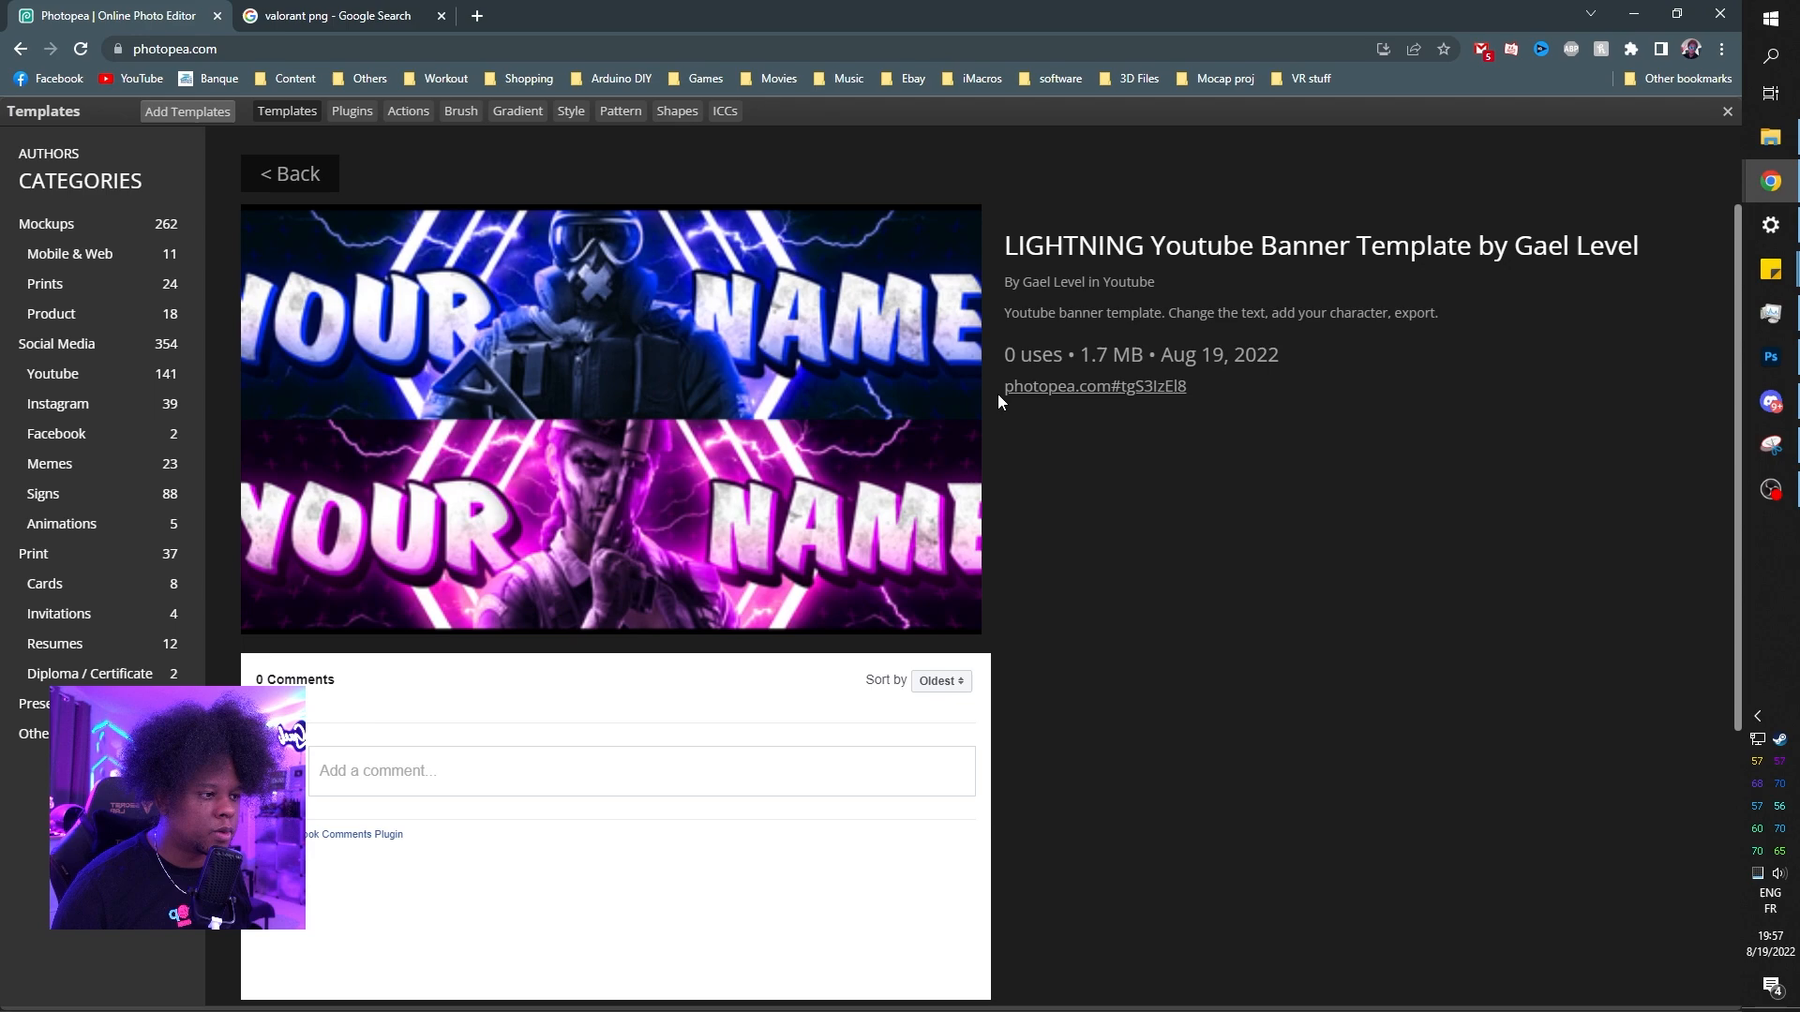
mouse_move(1057, 390)
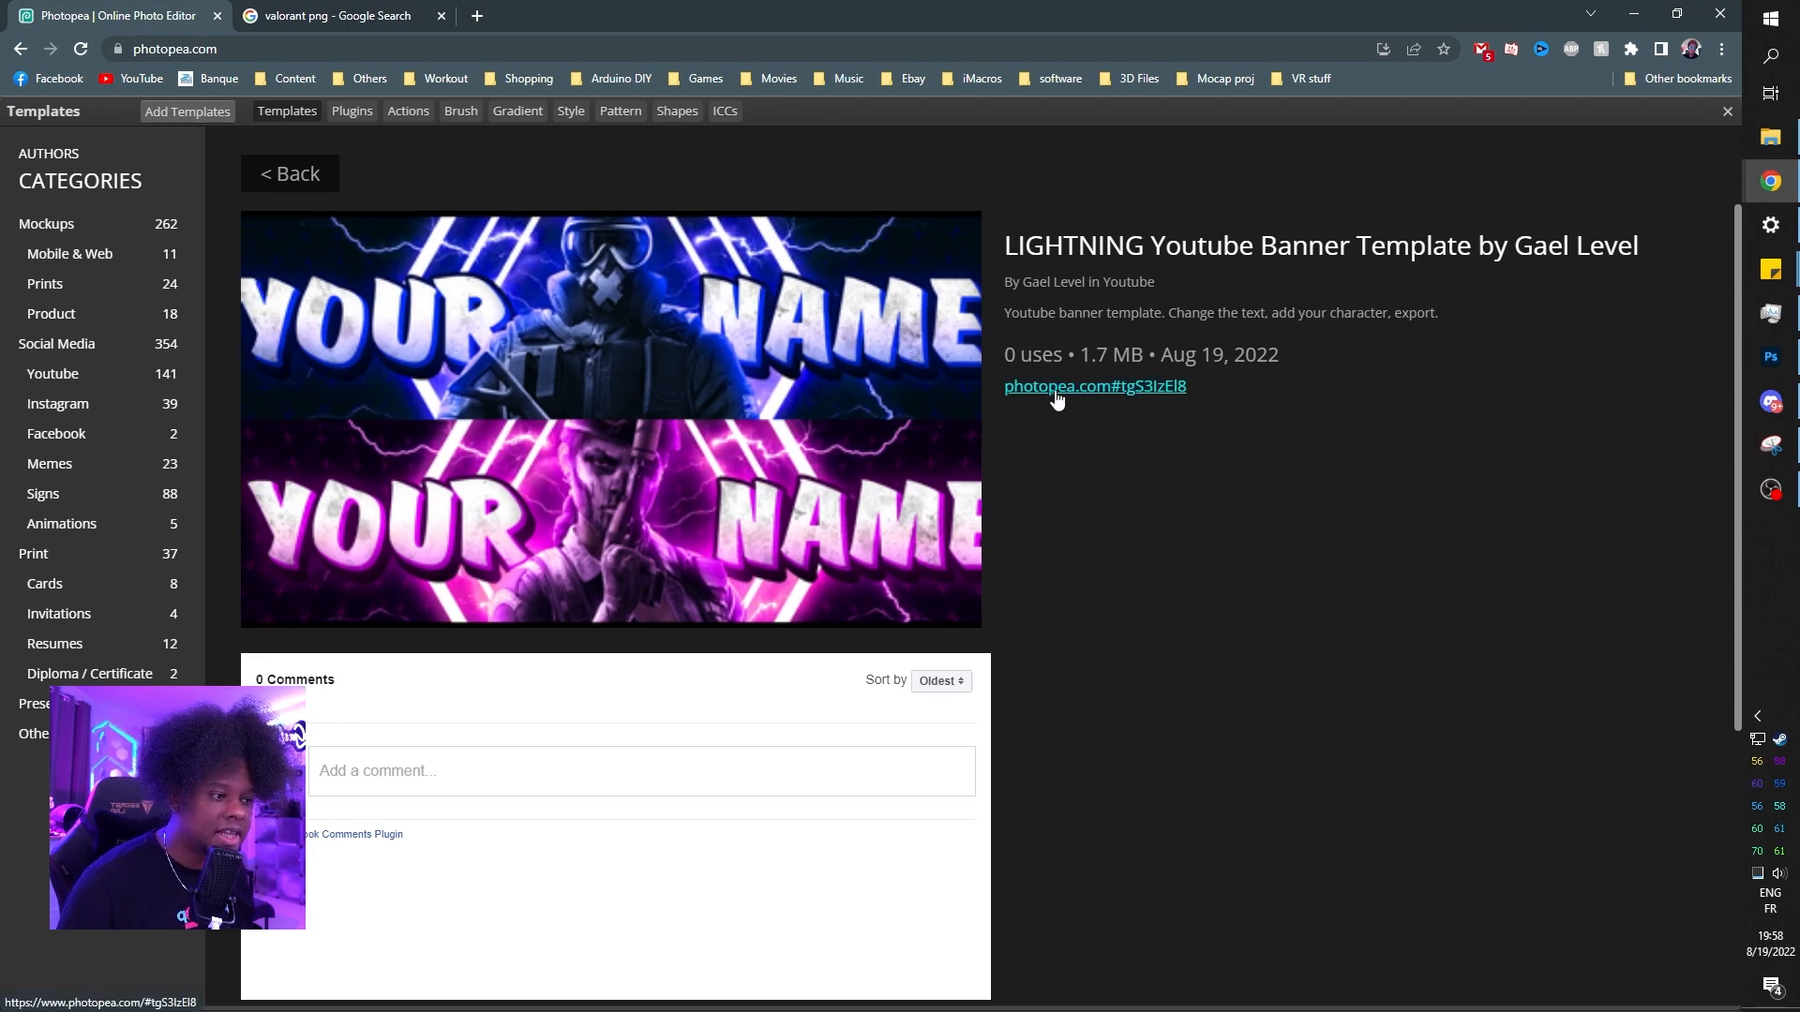
- Open the LIGHTNING template PSD in the editor as a layered project
click(1057, 386)
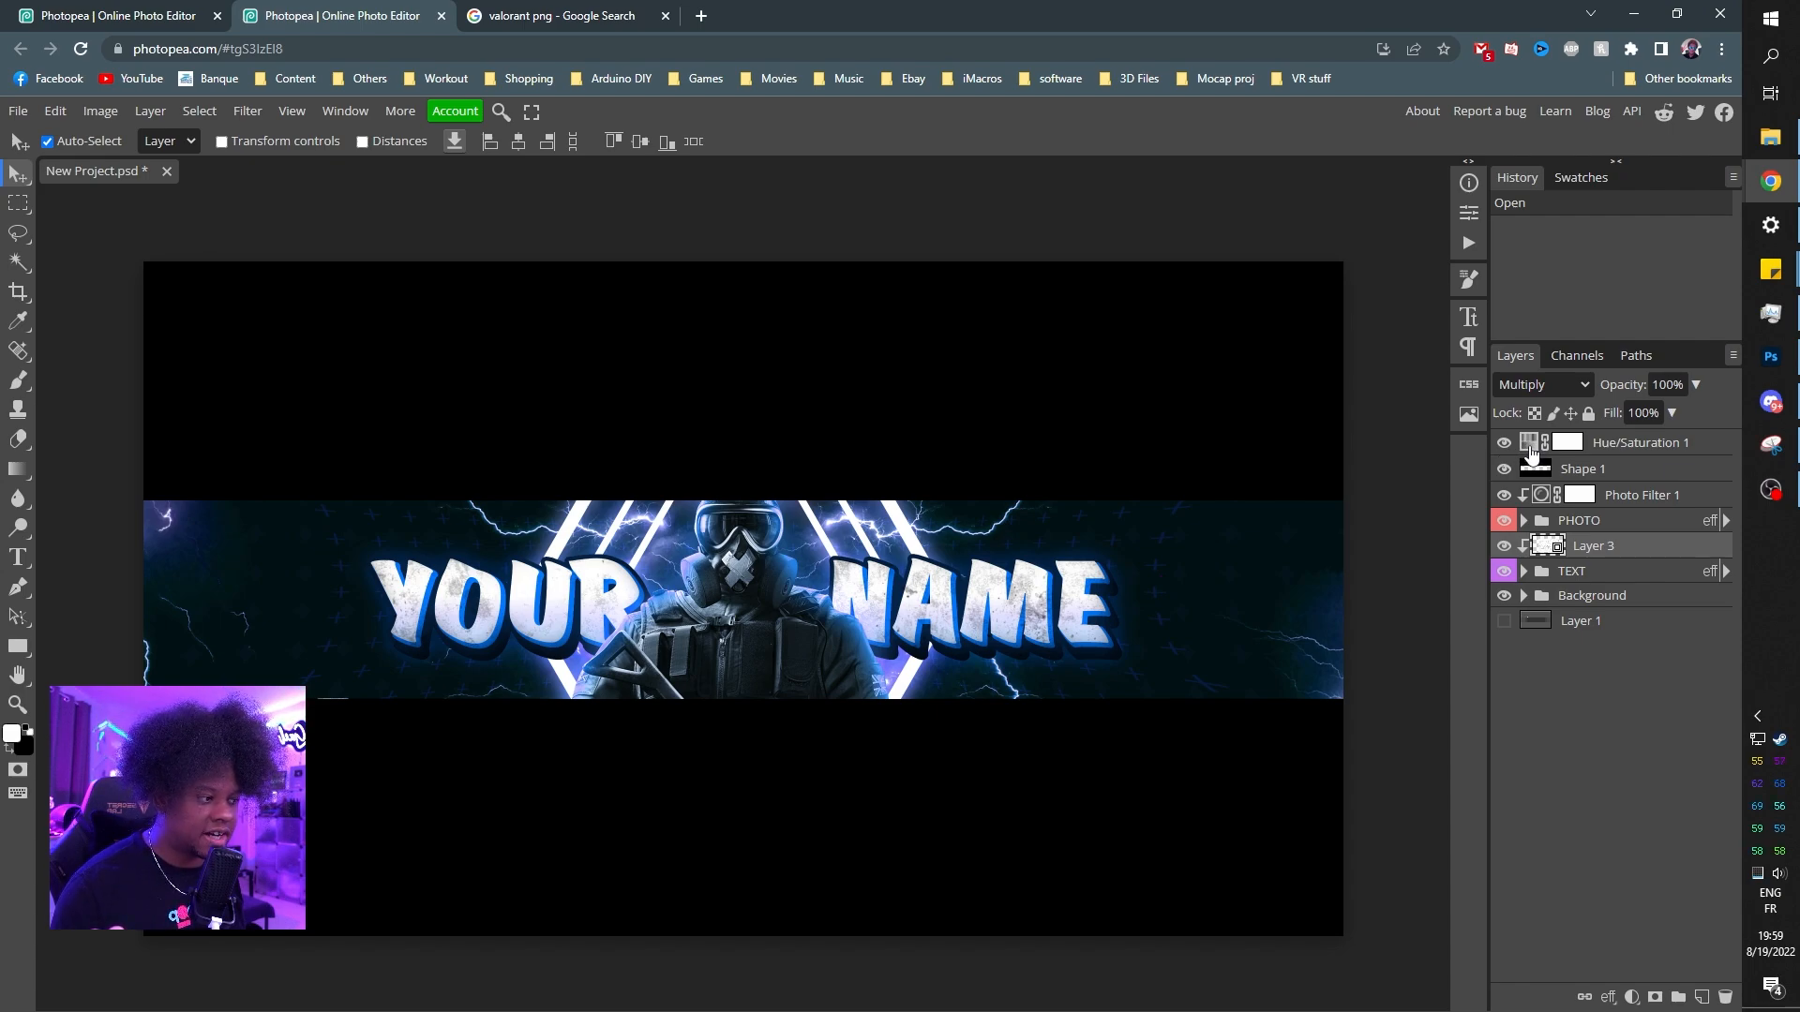
- Shift the Hue/Saturation layer's hue to purple-blue, briefly hiding Shape 1 to check the artwork
double_click(1534, 442)
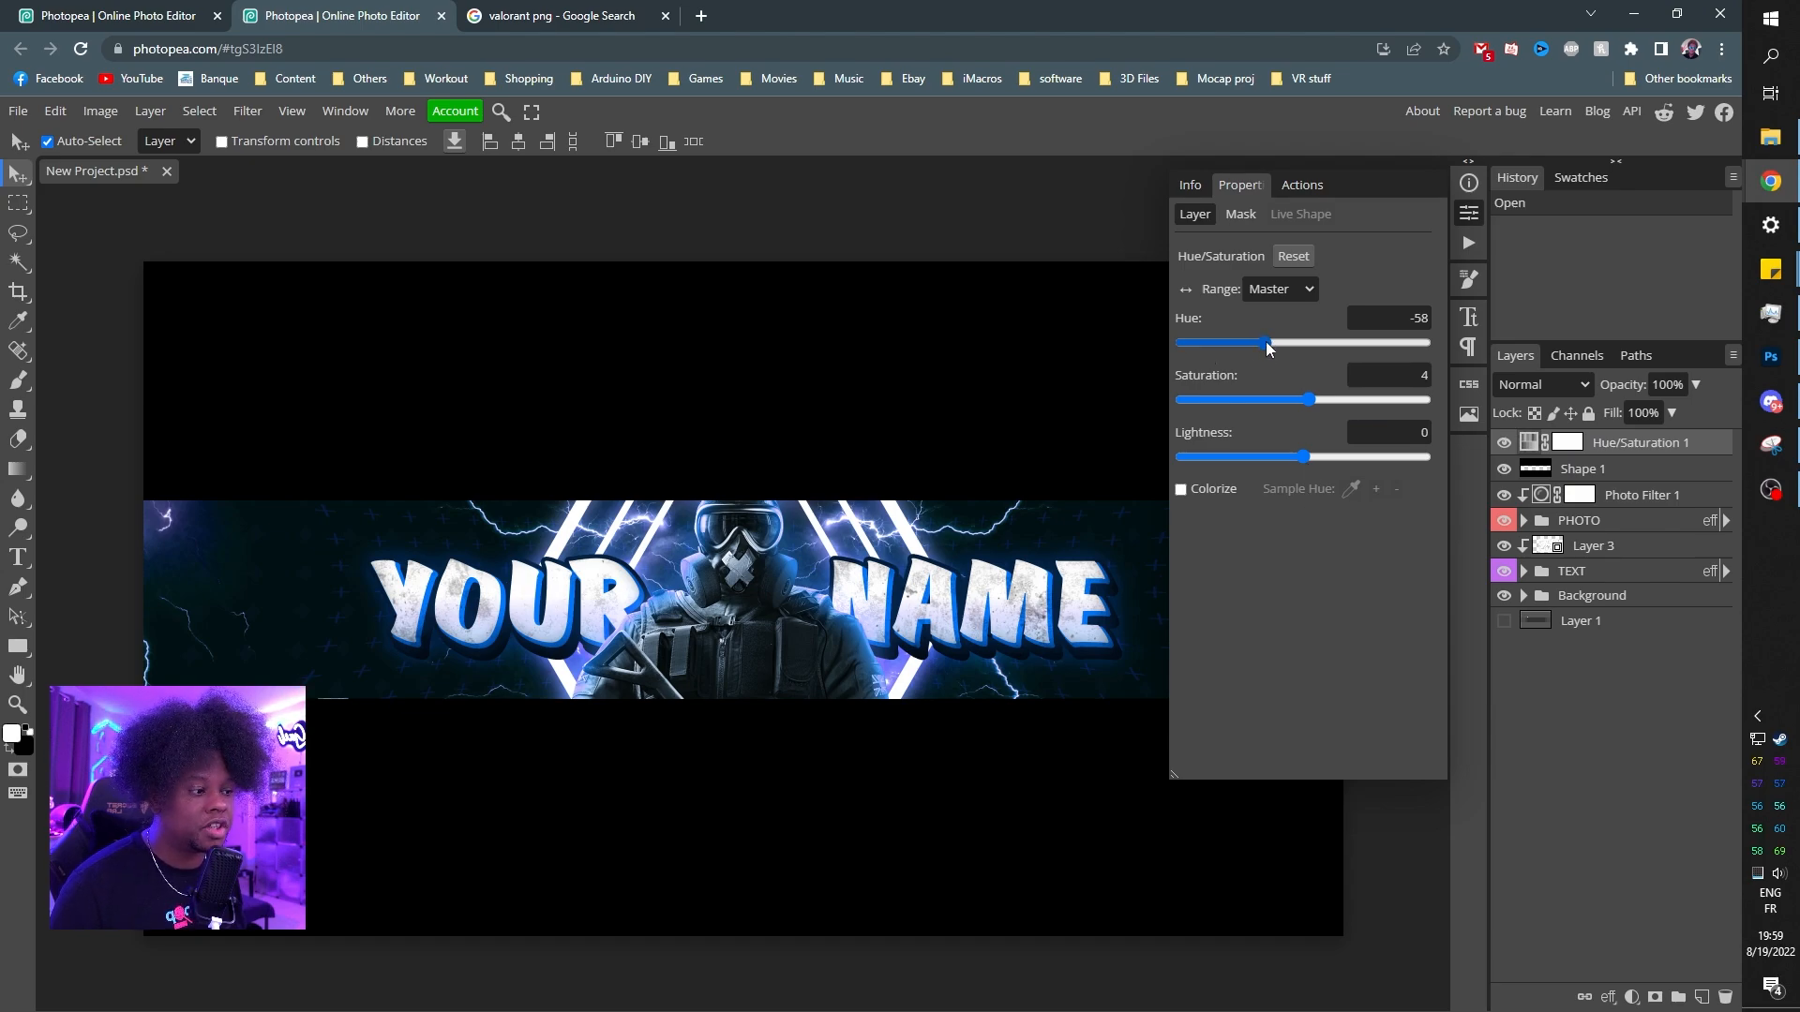
drag(1266, 342, 1314, 341)
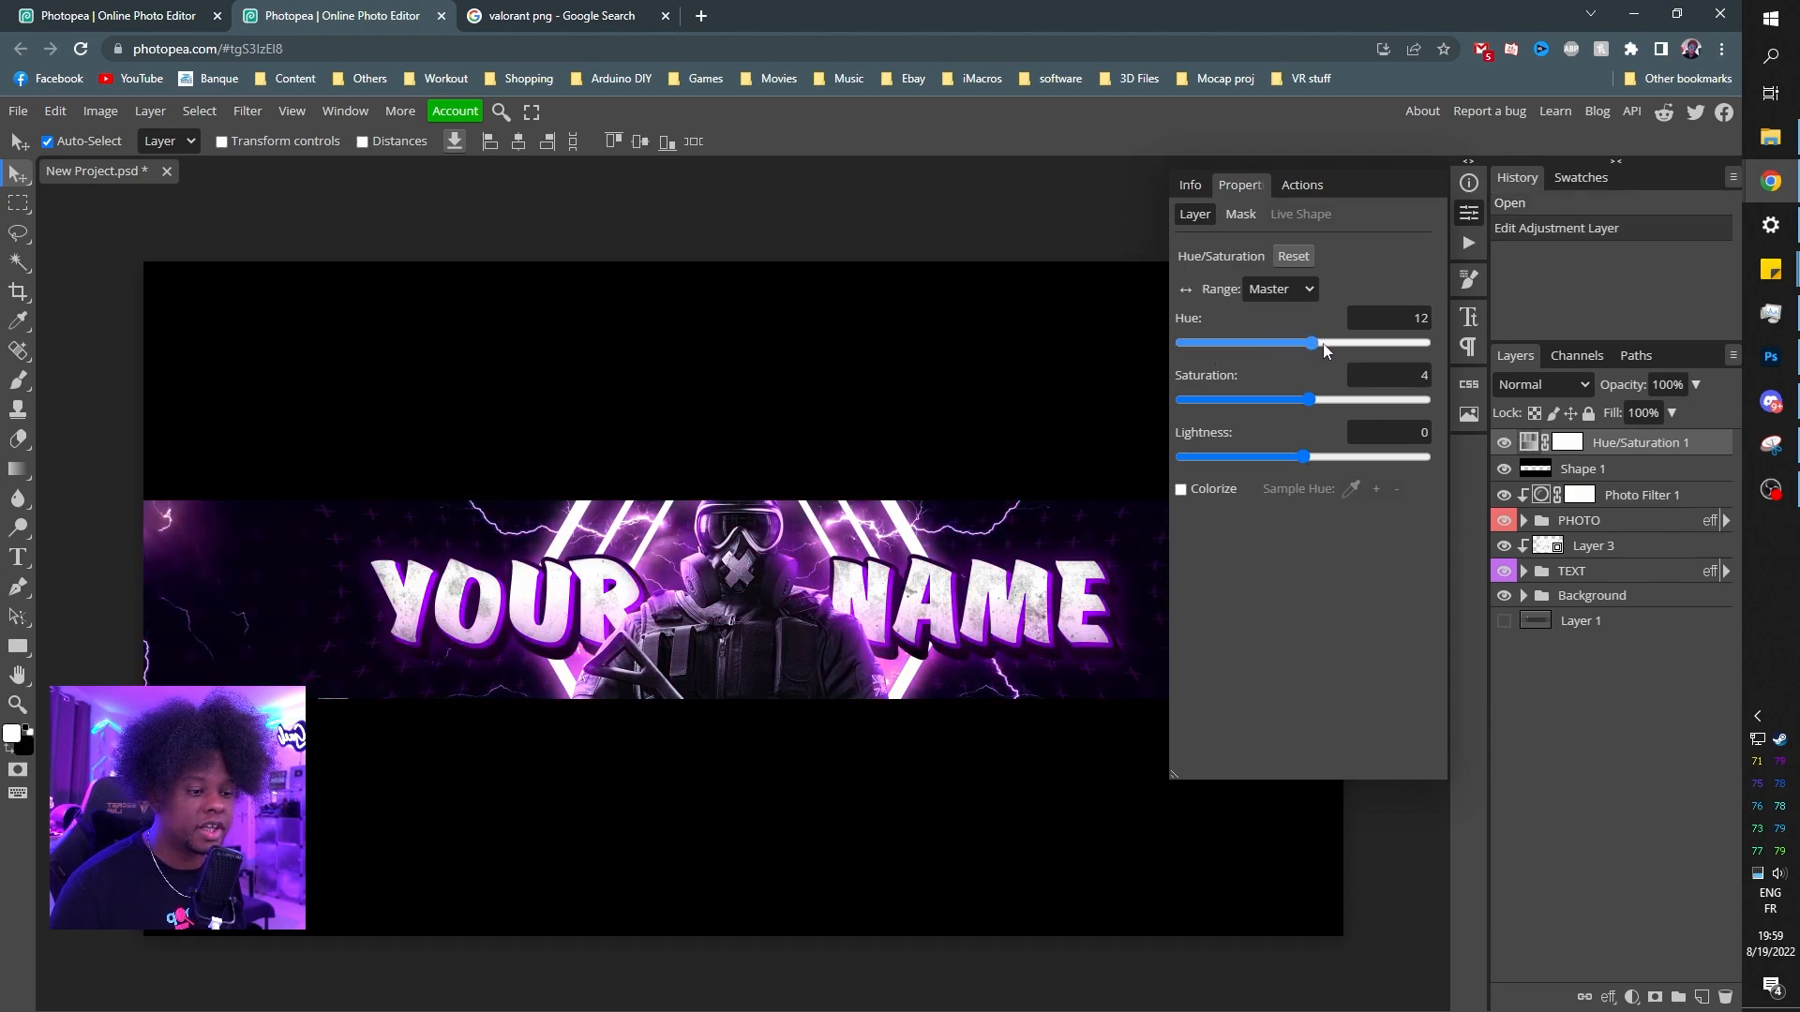
drag(1316, 341, 1347, 342)
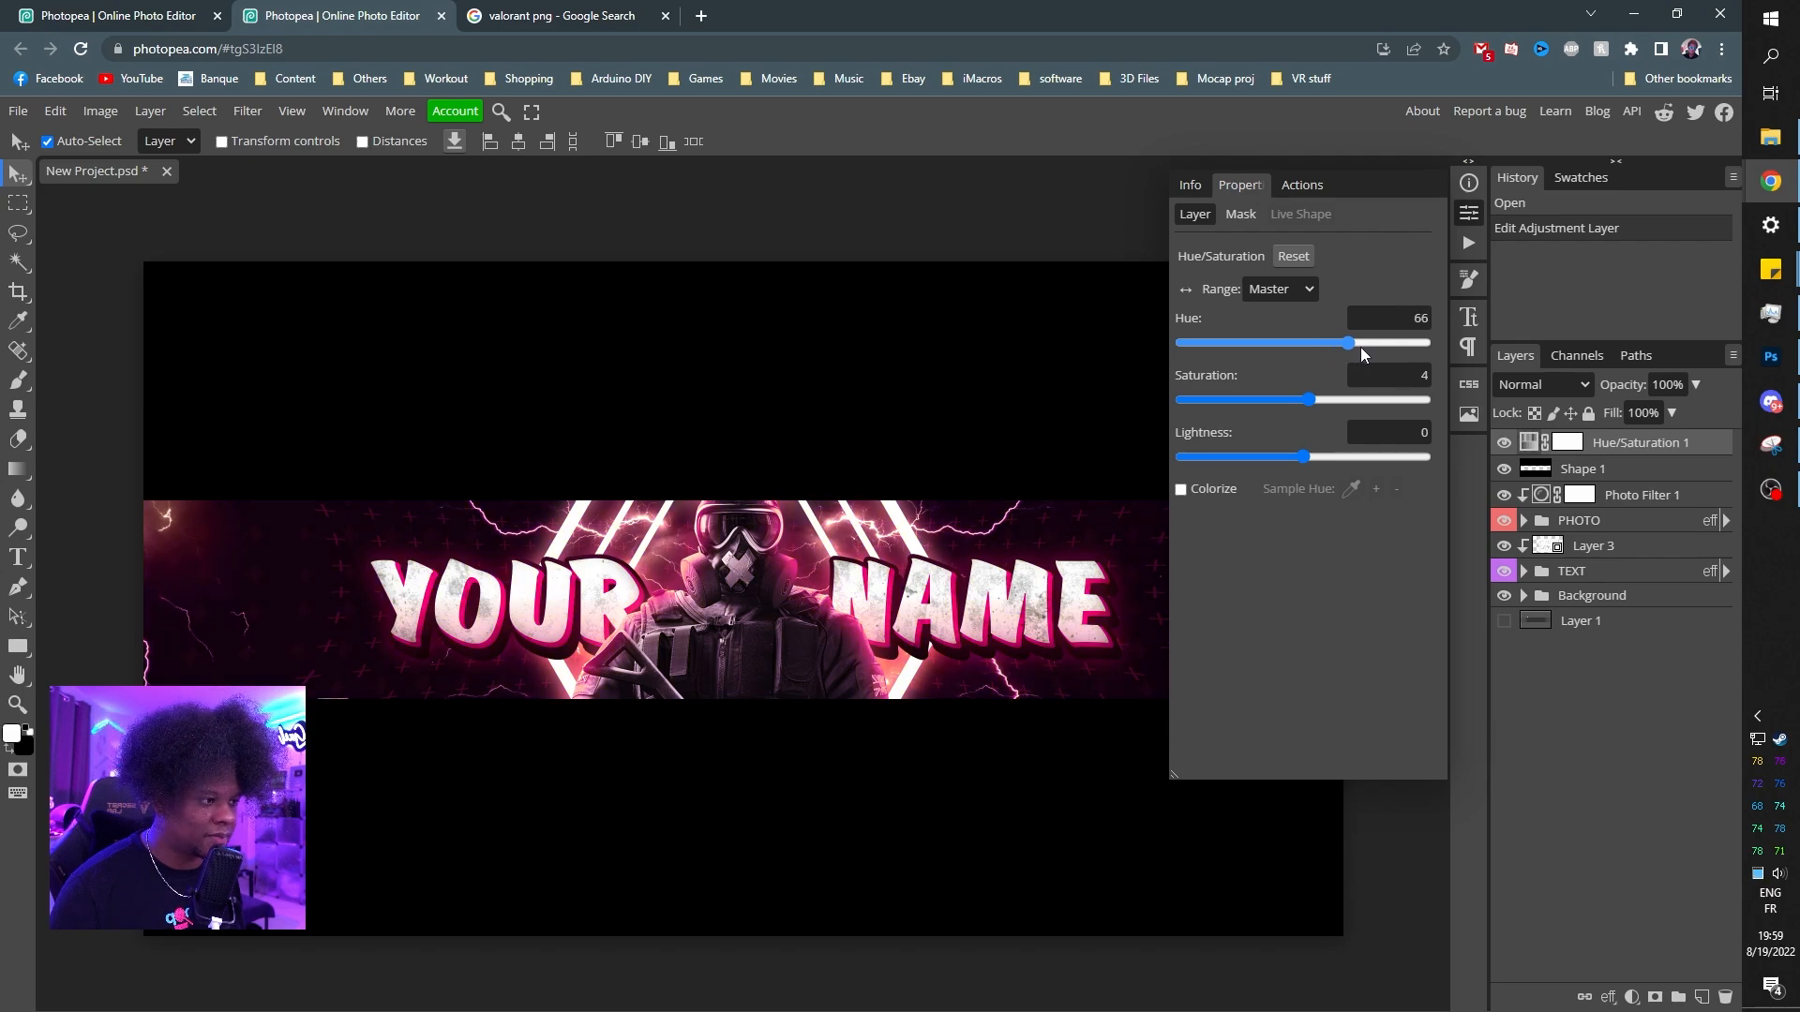
drag(1348, 341, 1363, 341)
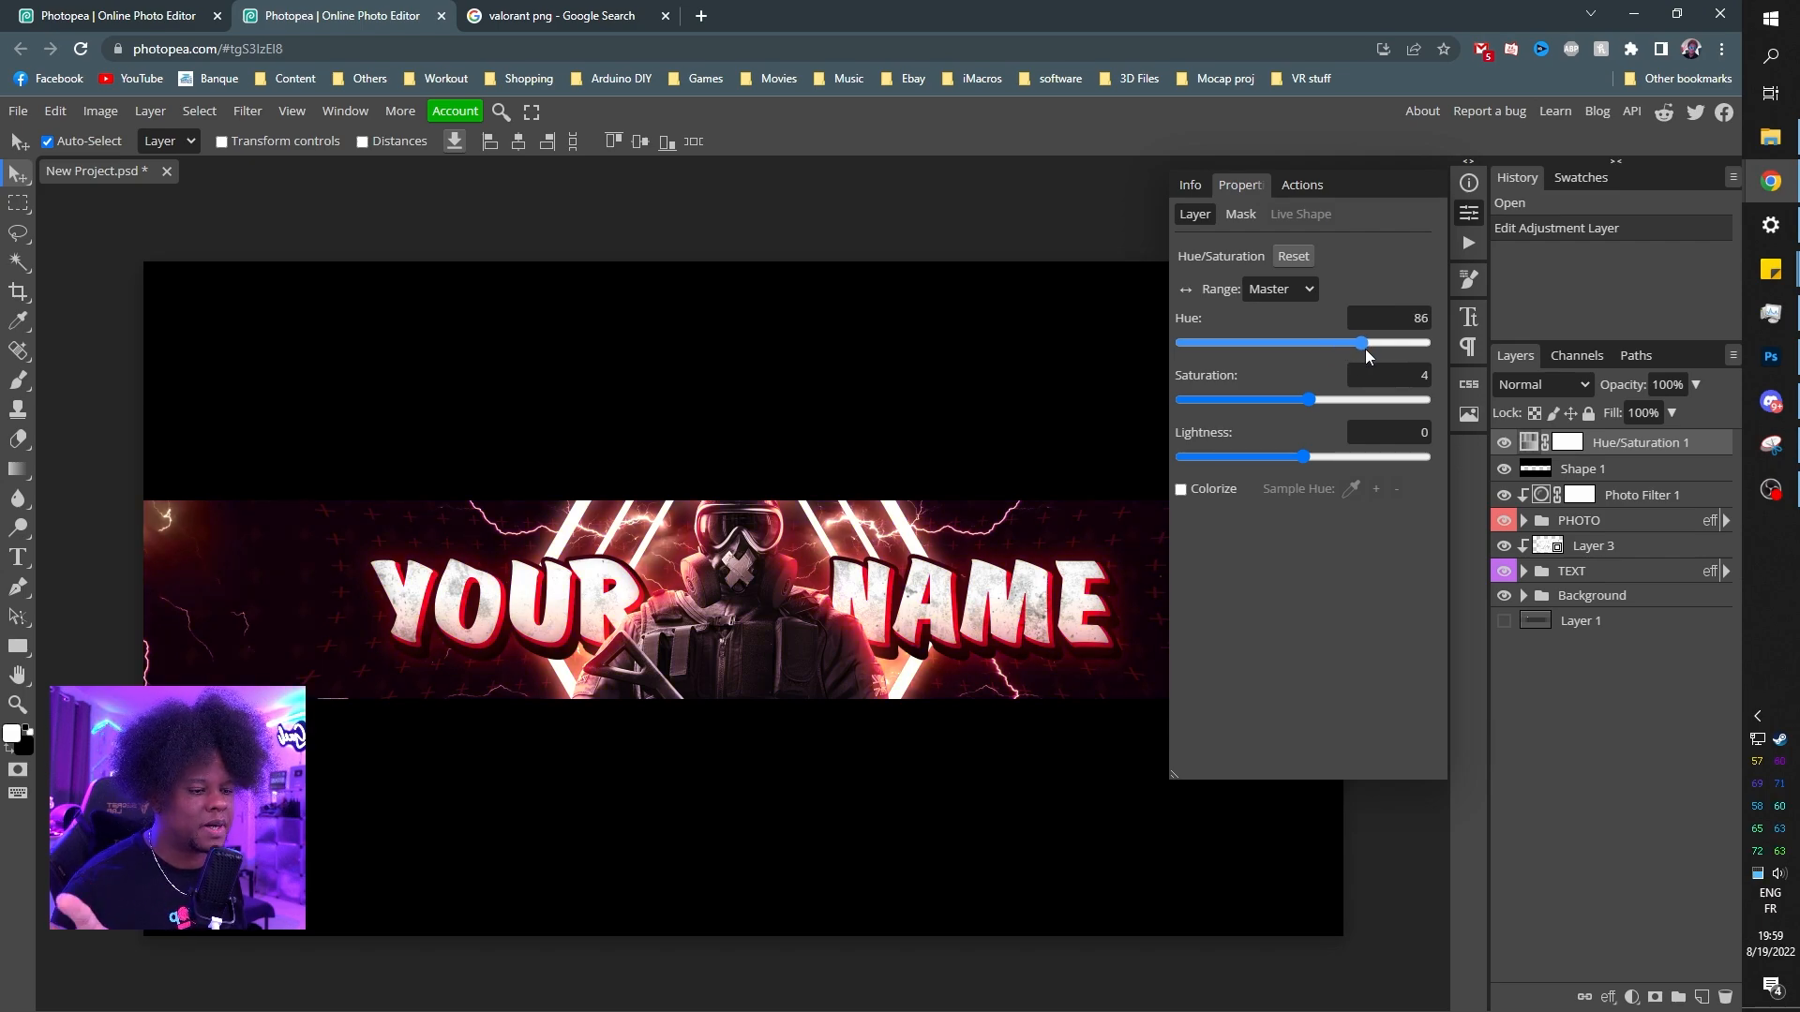
drag(1363, 341, 1318, 342)
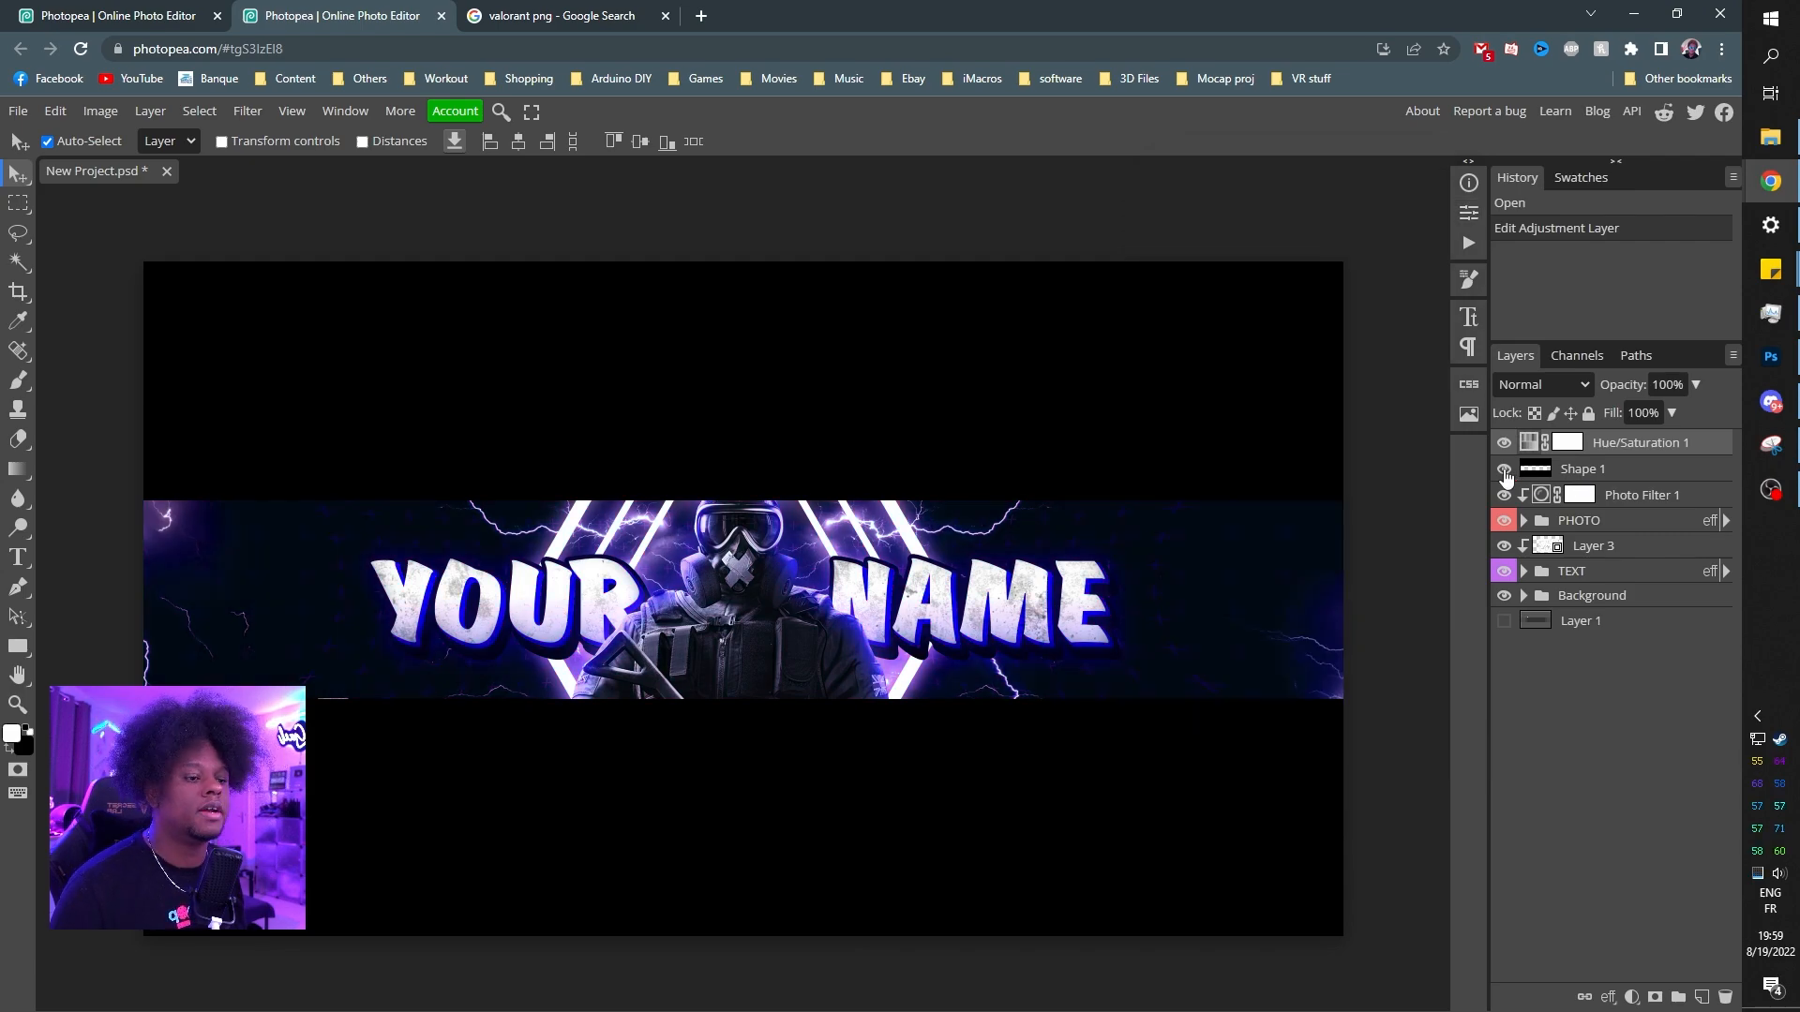
click(1503, 469)
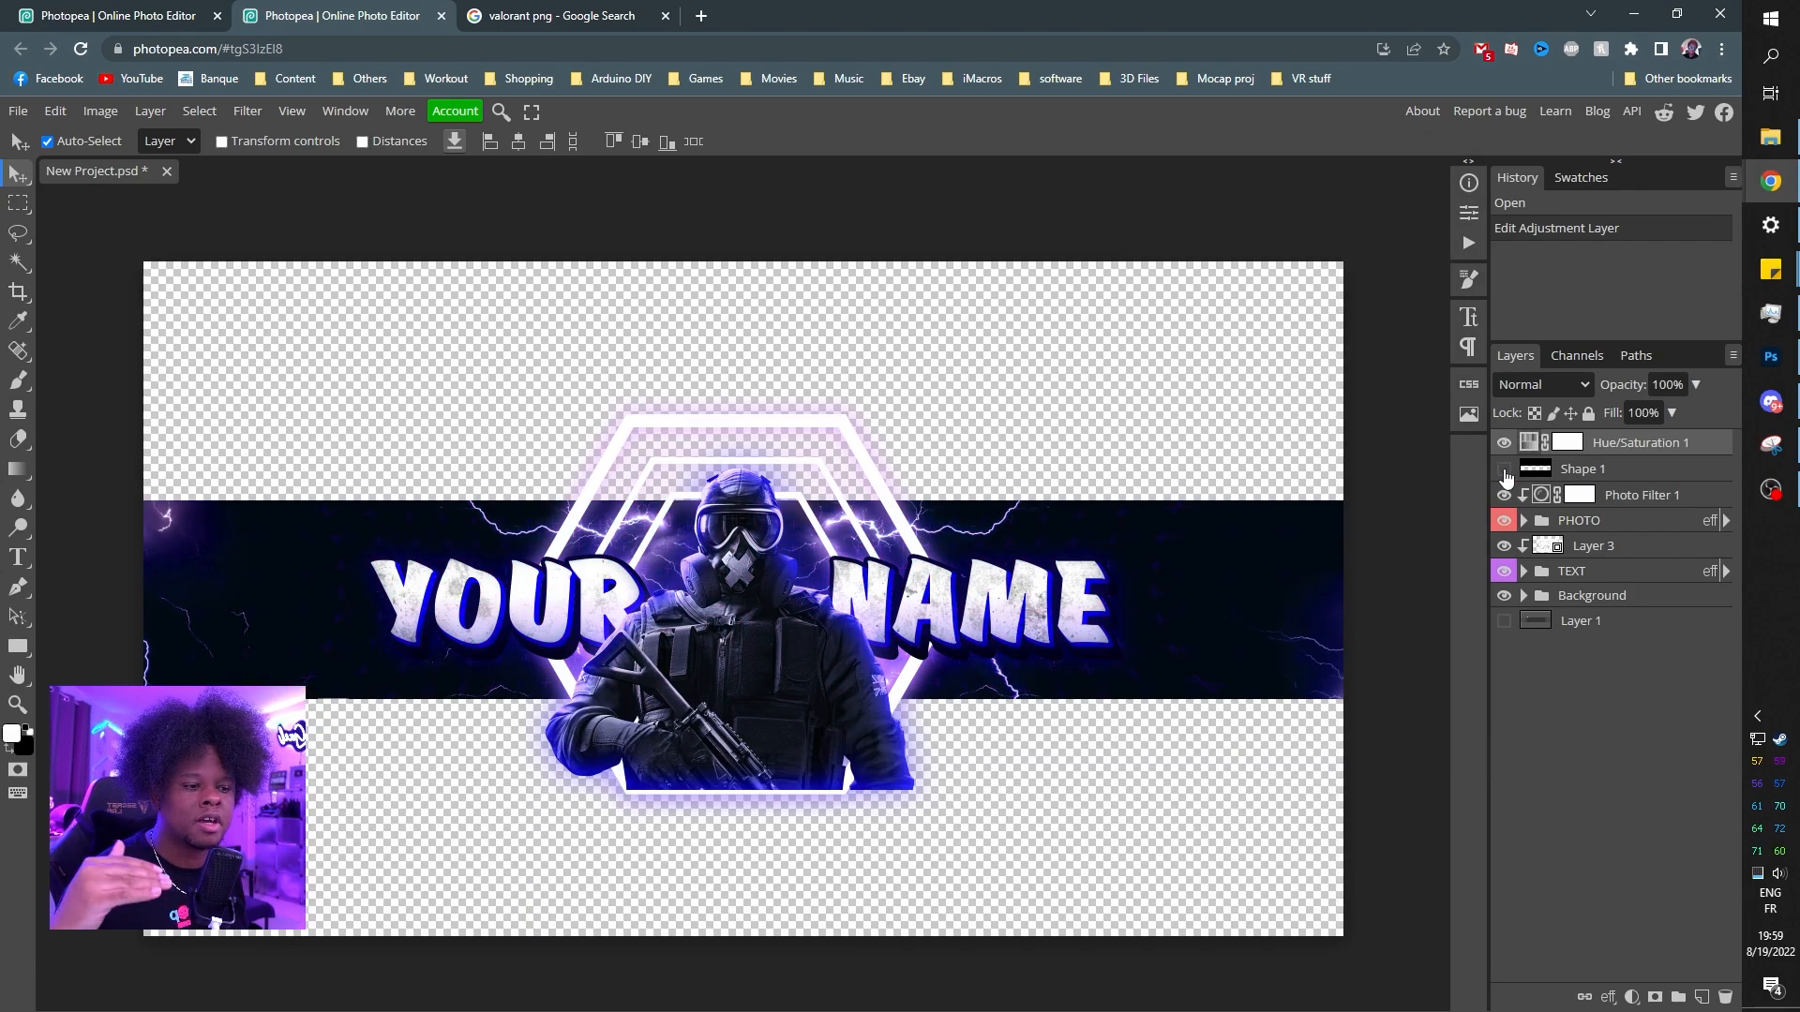
click(1504, 469)
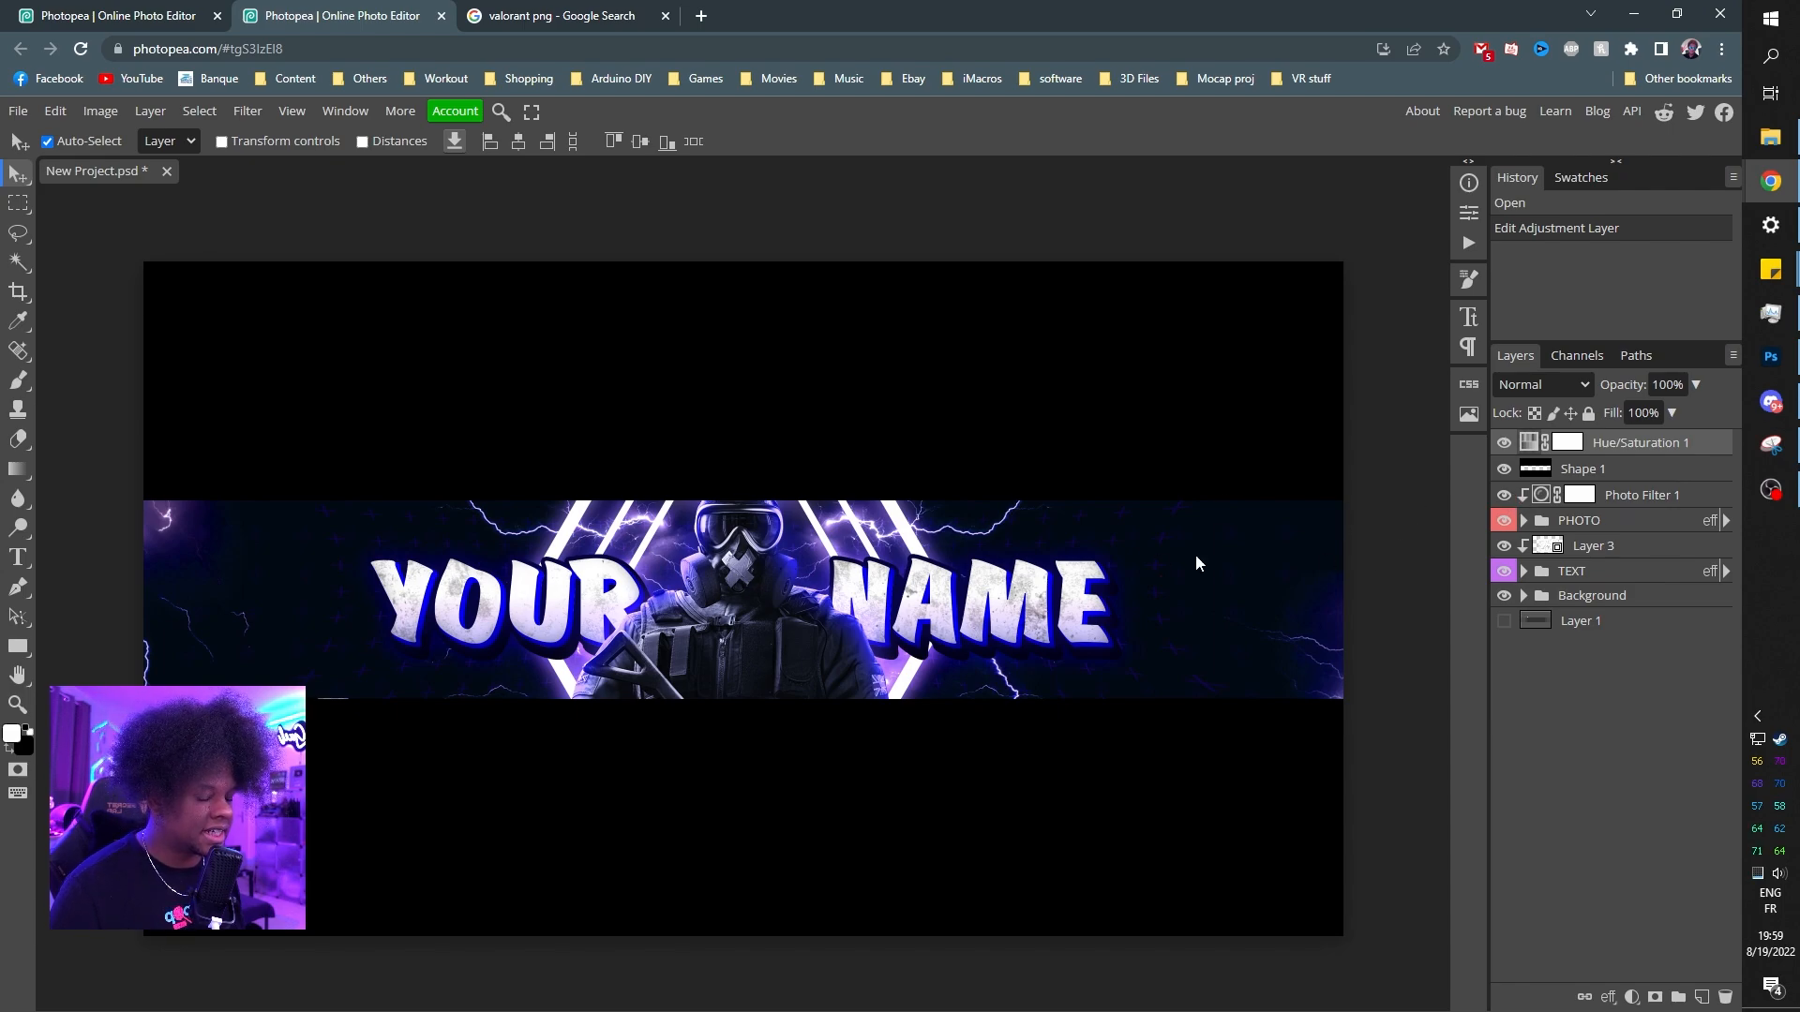
- Select the image layer inside the PHOTO group to receive the Fortnite character
click(1578, 521)
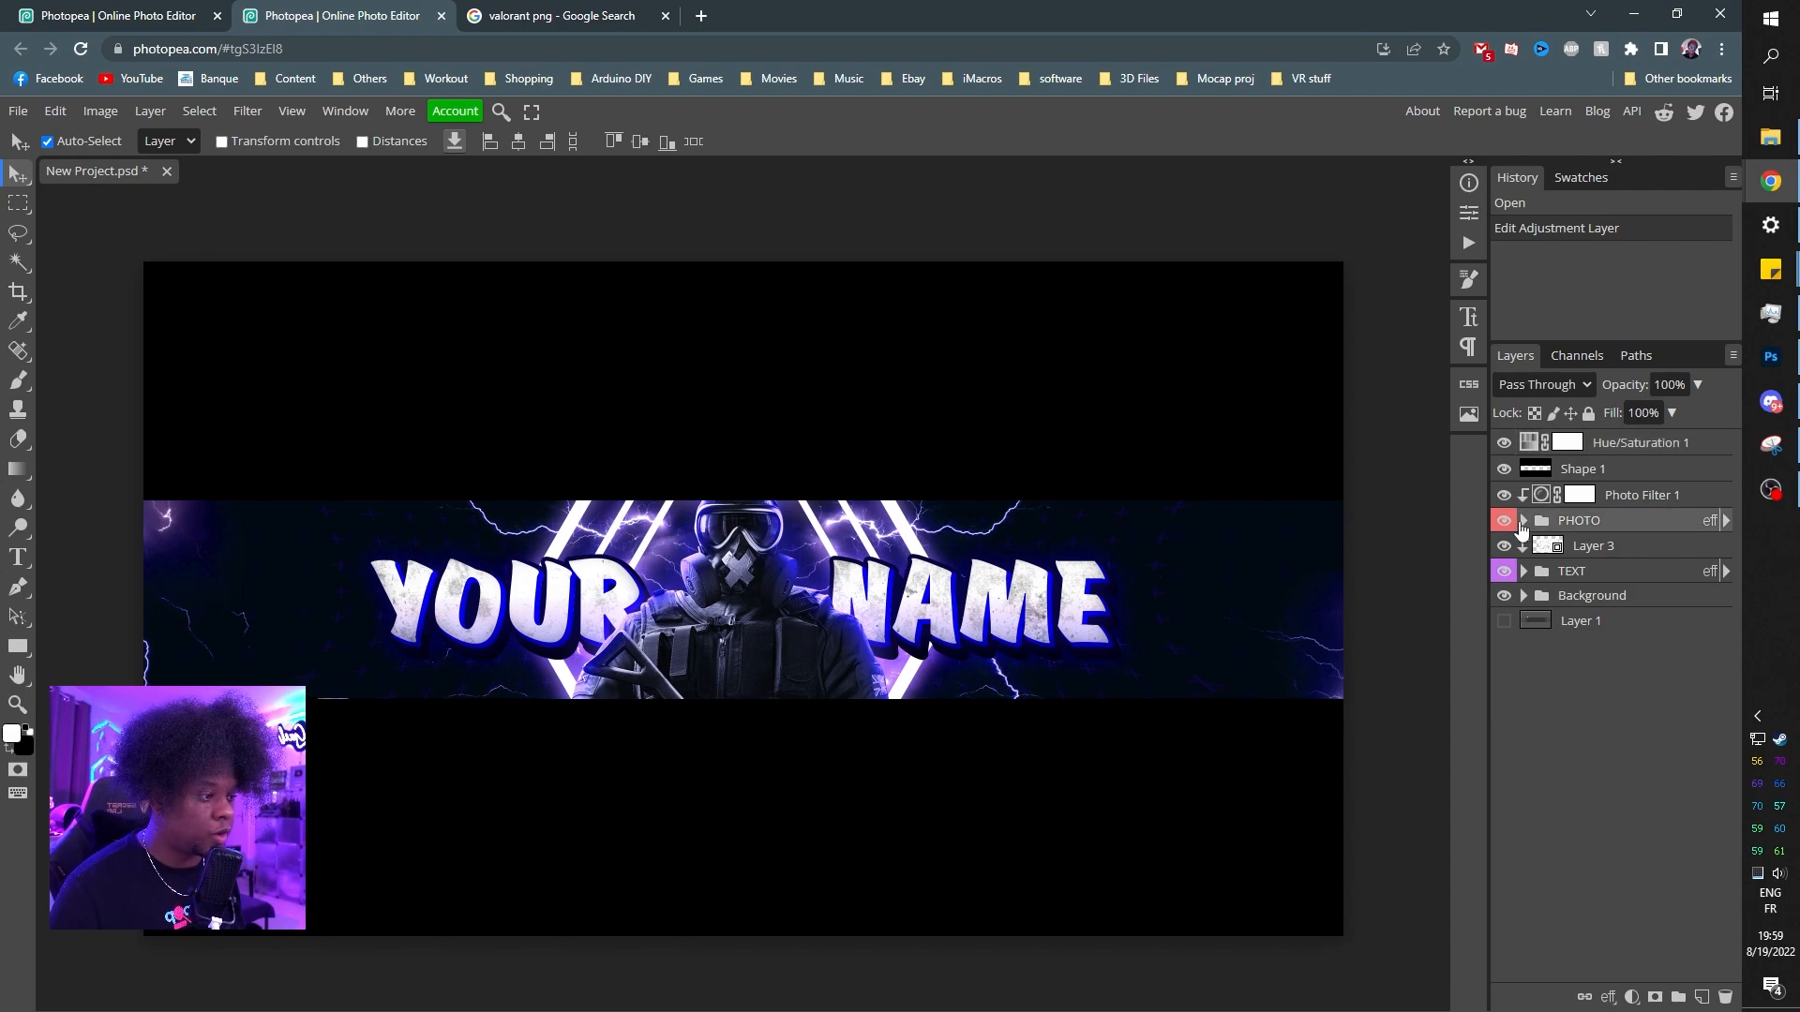
click(1523, 521)
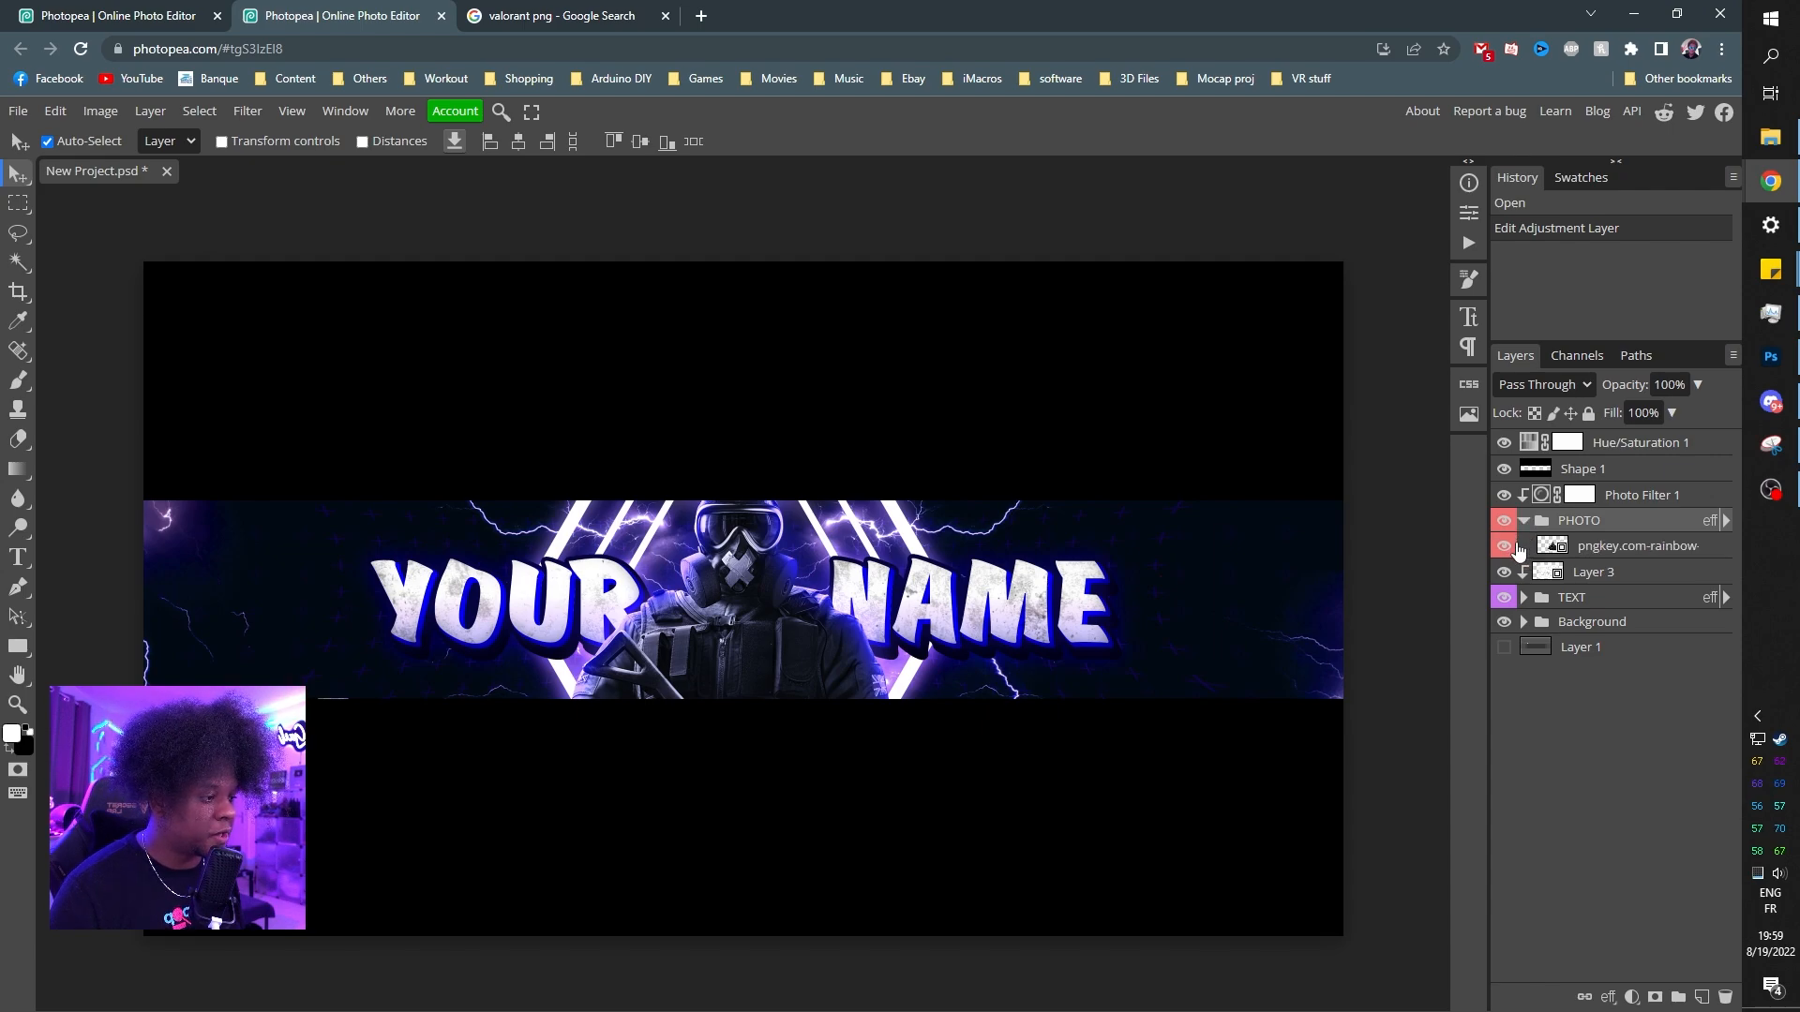
click(1638, 545)
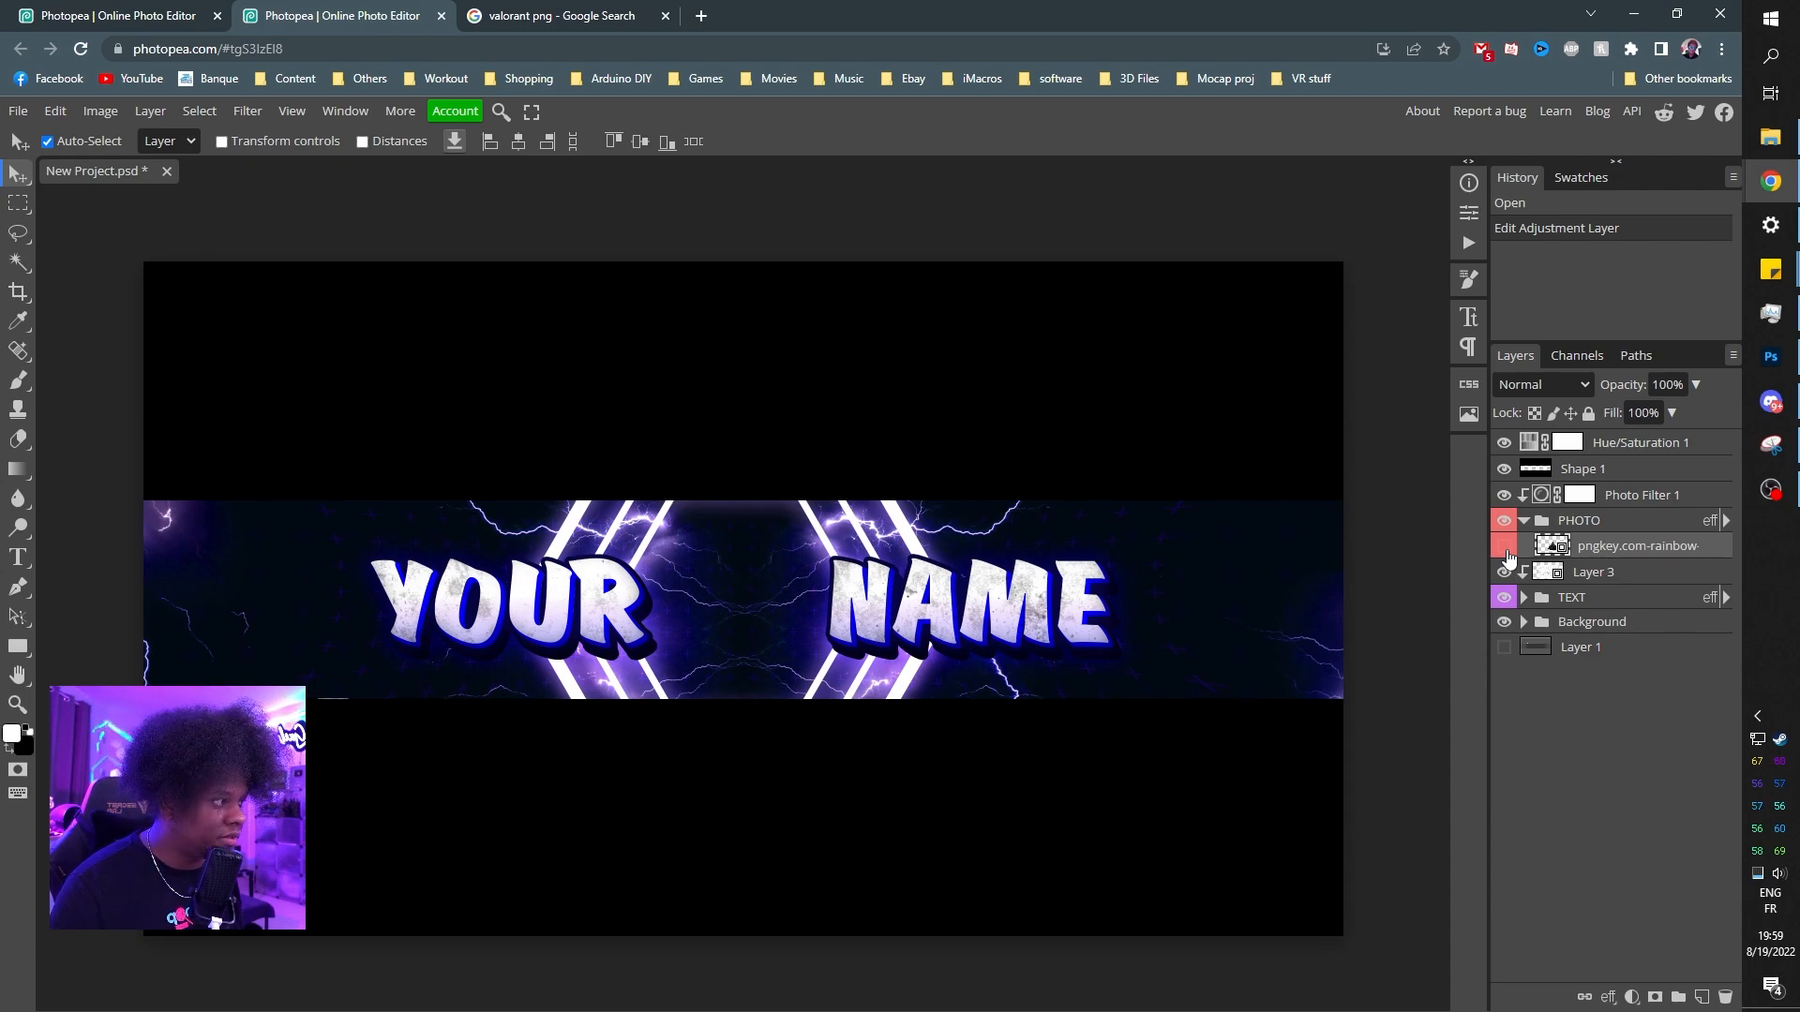
click(1504, 546)
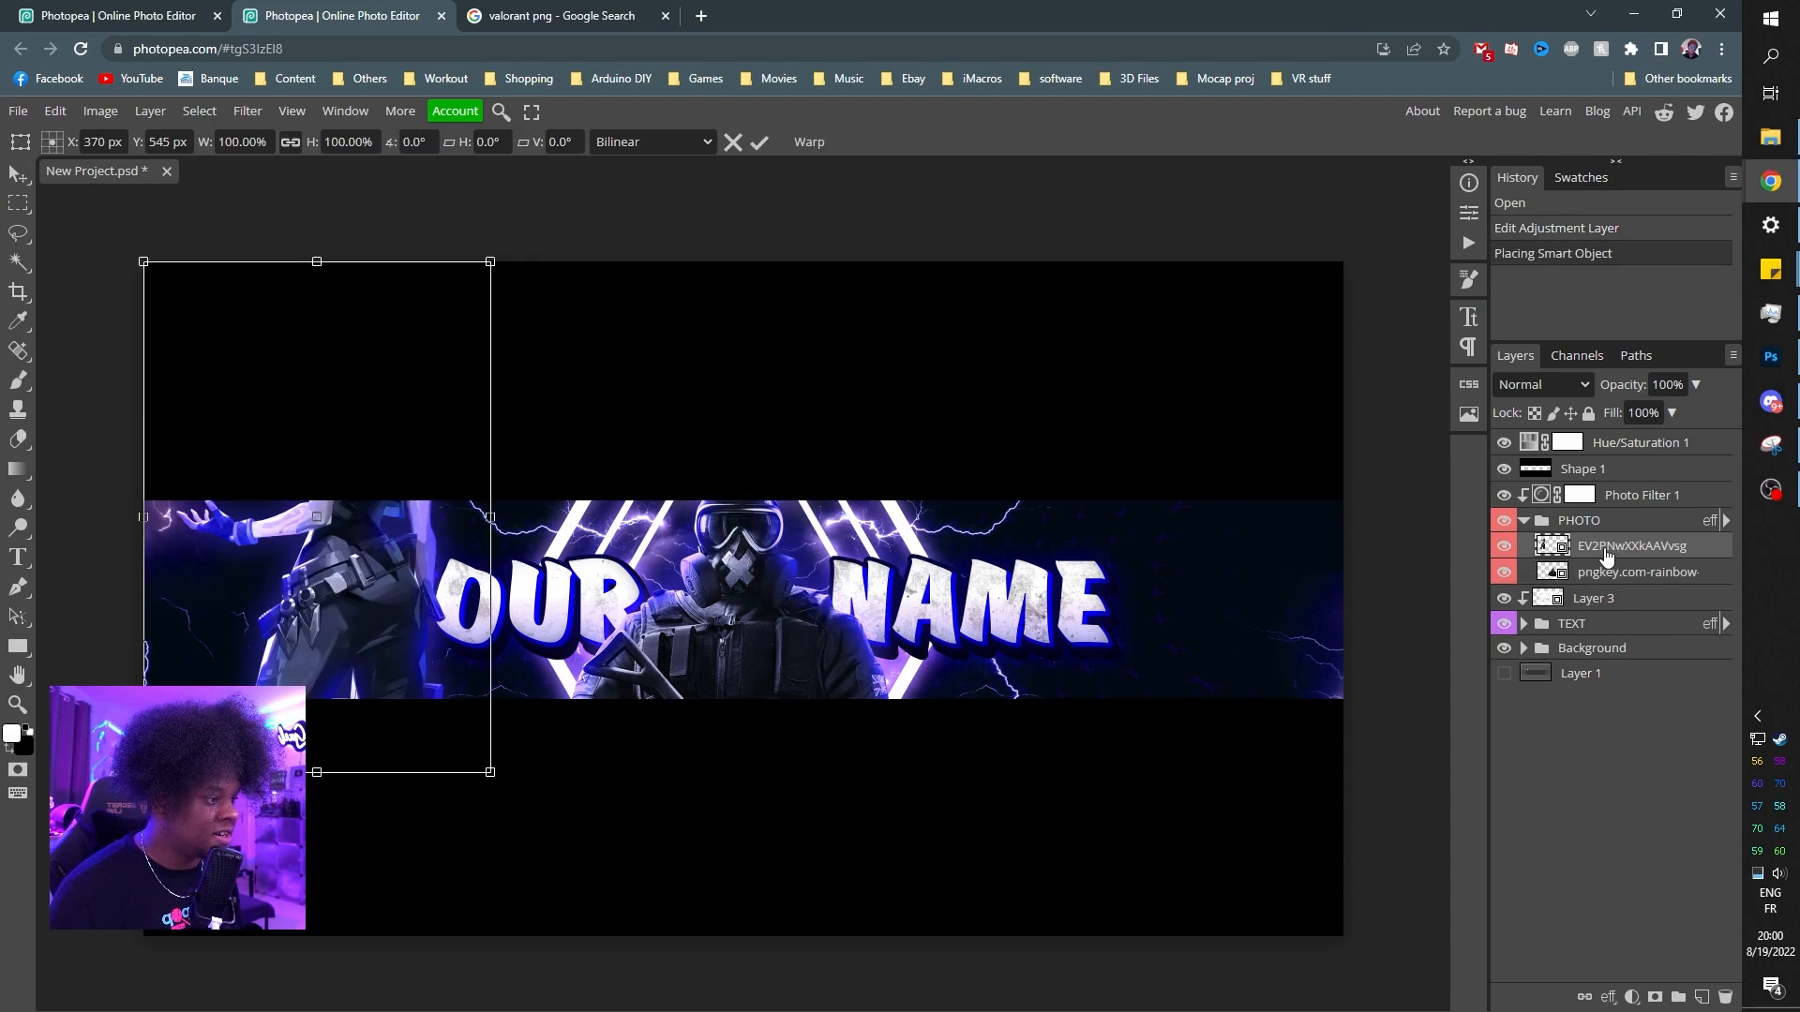
mouse_move(498, 630)
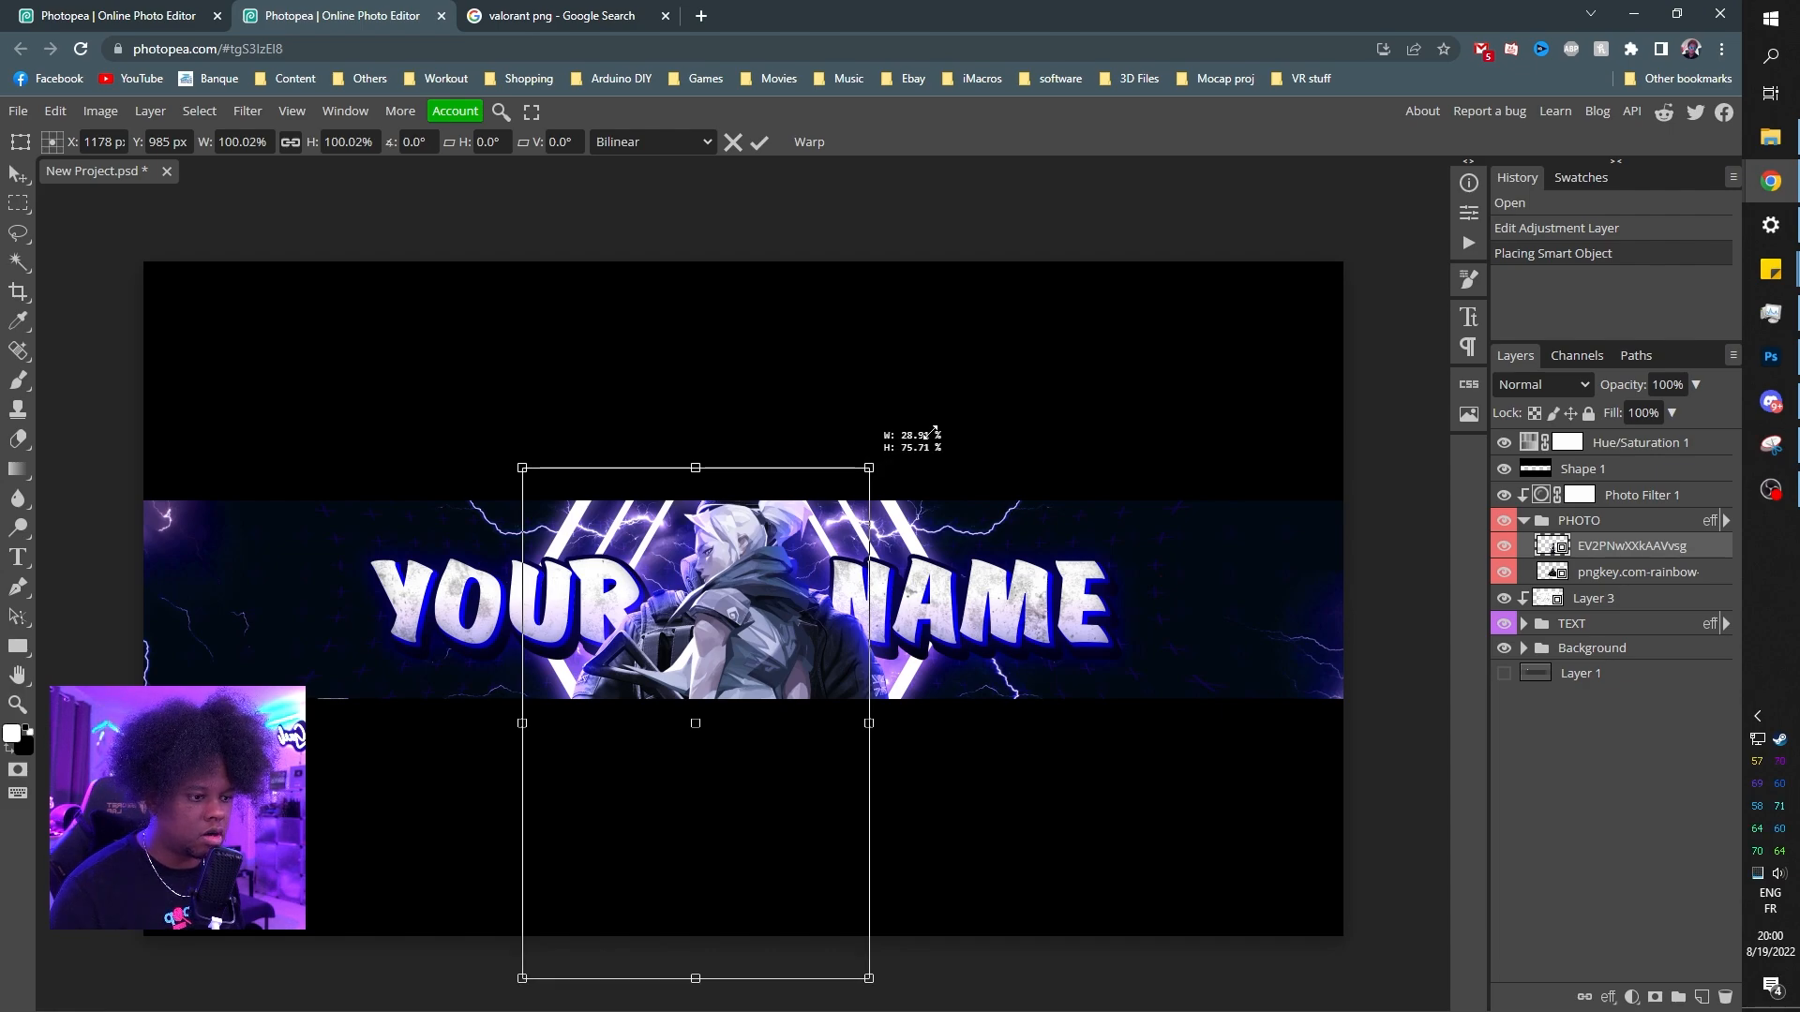
- Enlarge the Fortnite character and centre it between the two heading words, then commit
drag(868, 467, 911, 433)
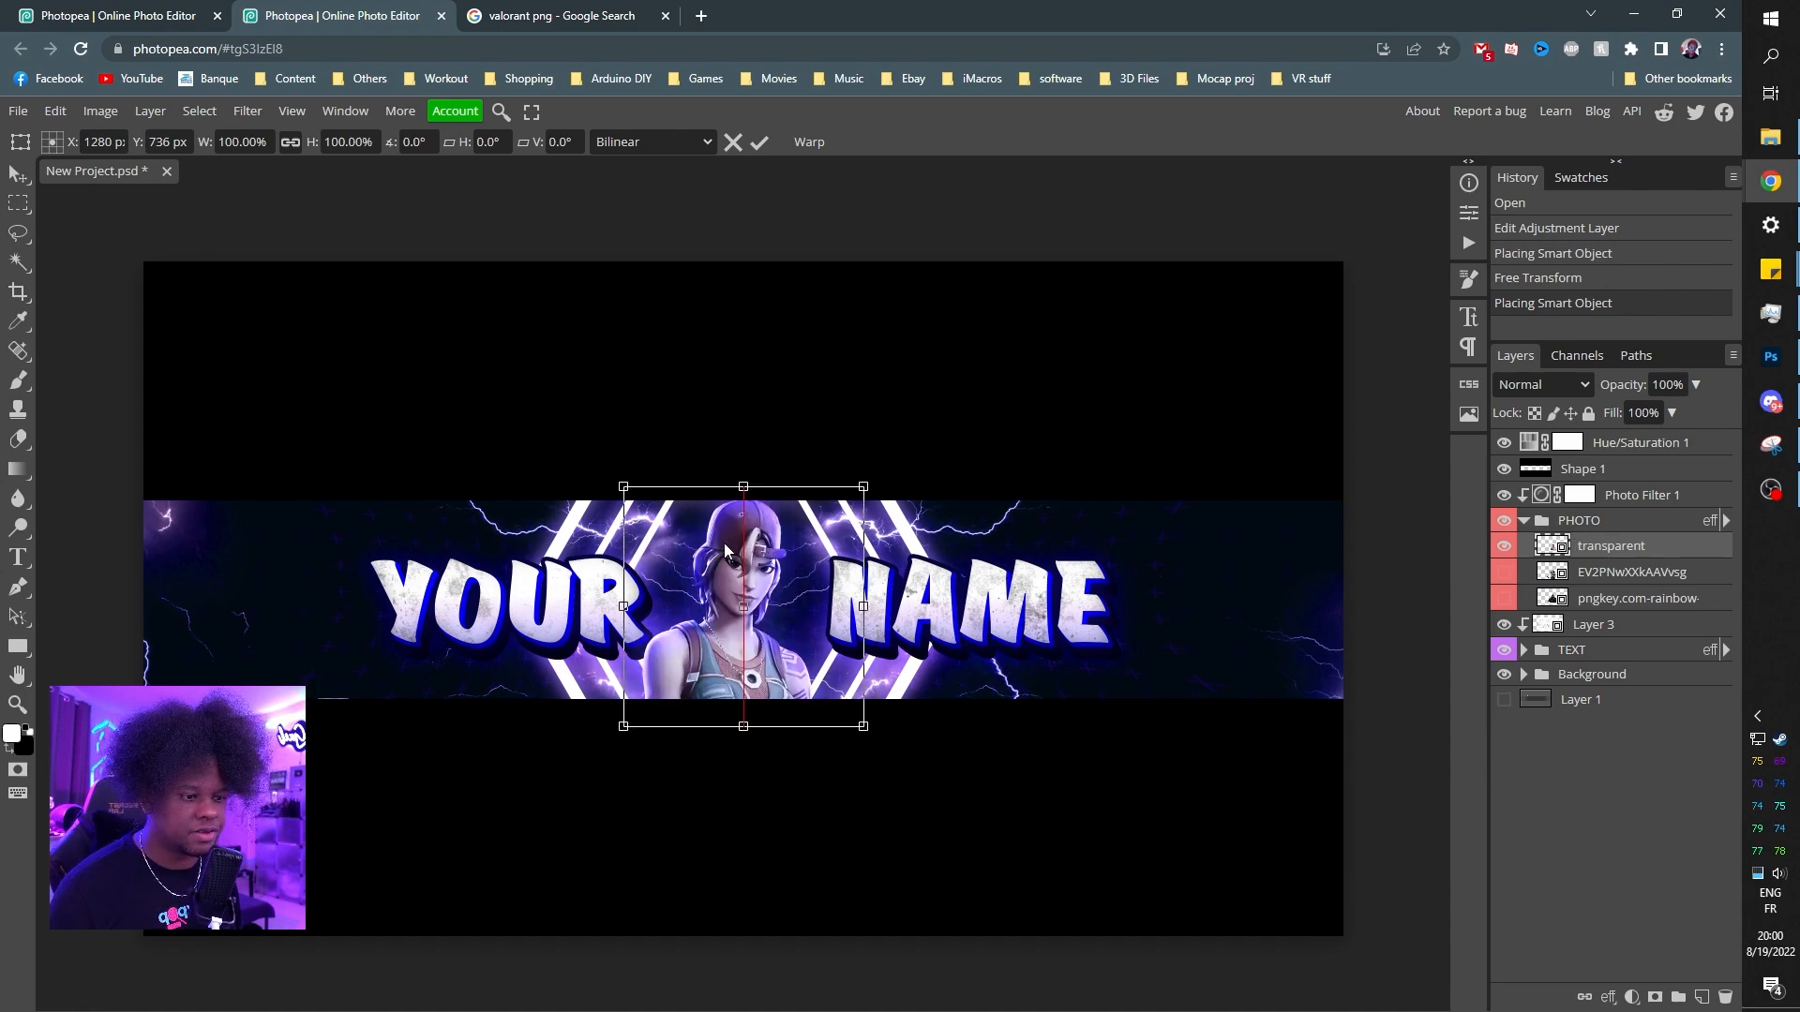
drag(745, 606, 735, 596)
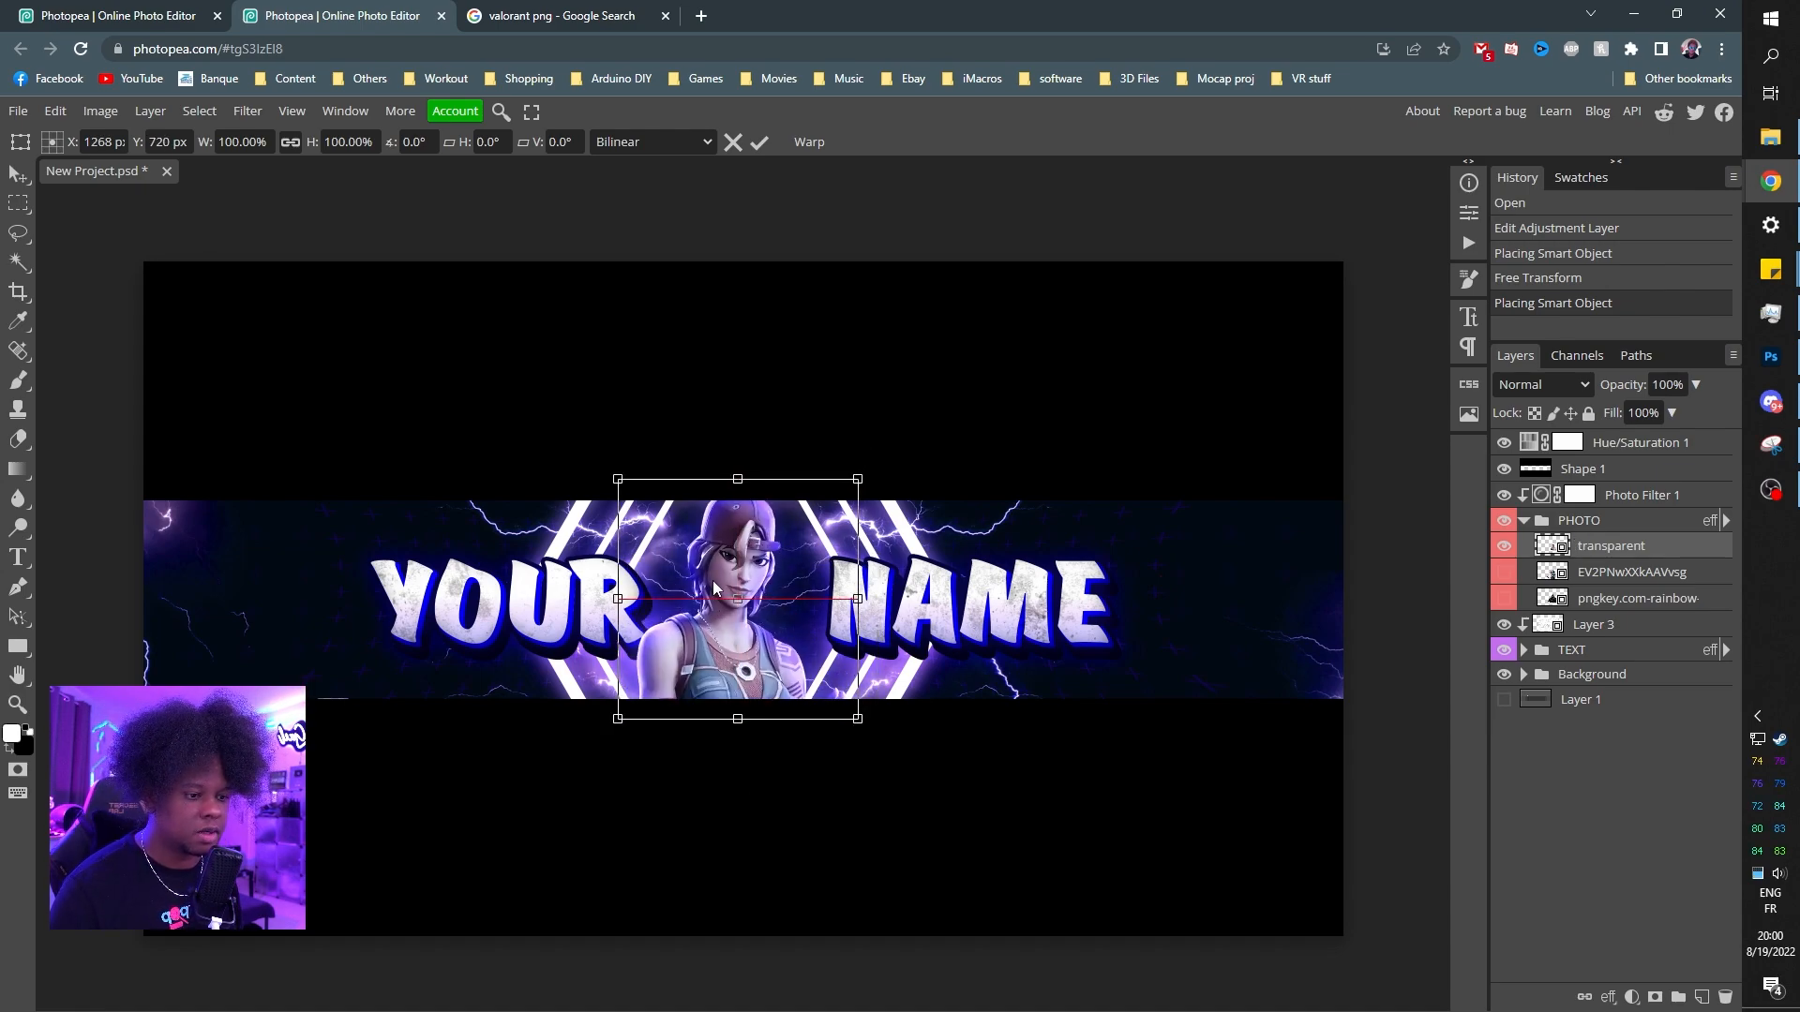
drag(858, 478, 849, 487)
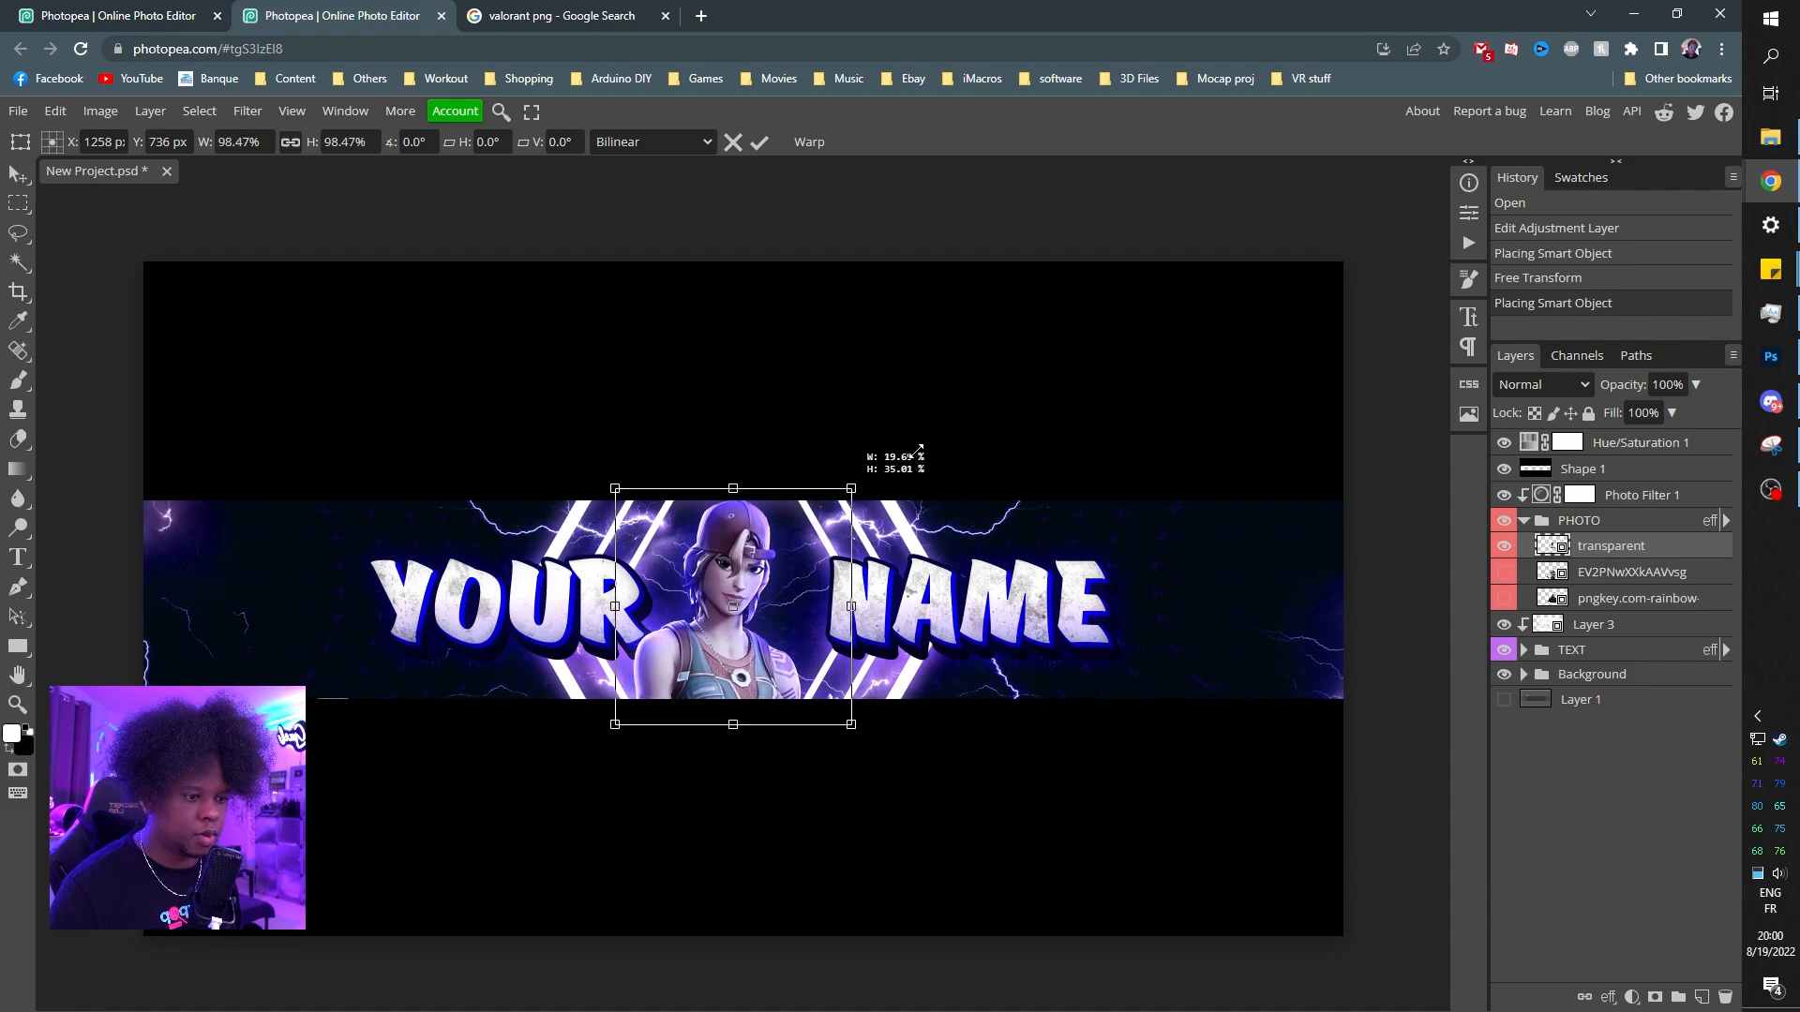
drag(851, 724, 952, 815)
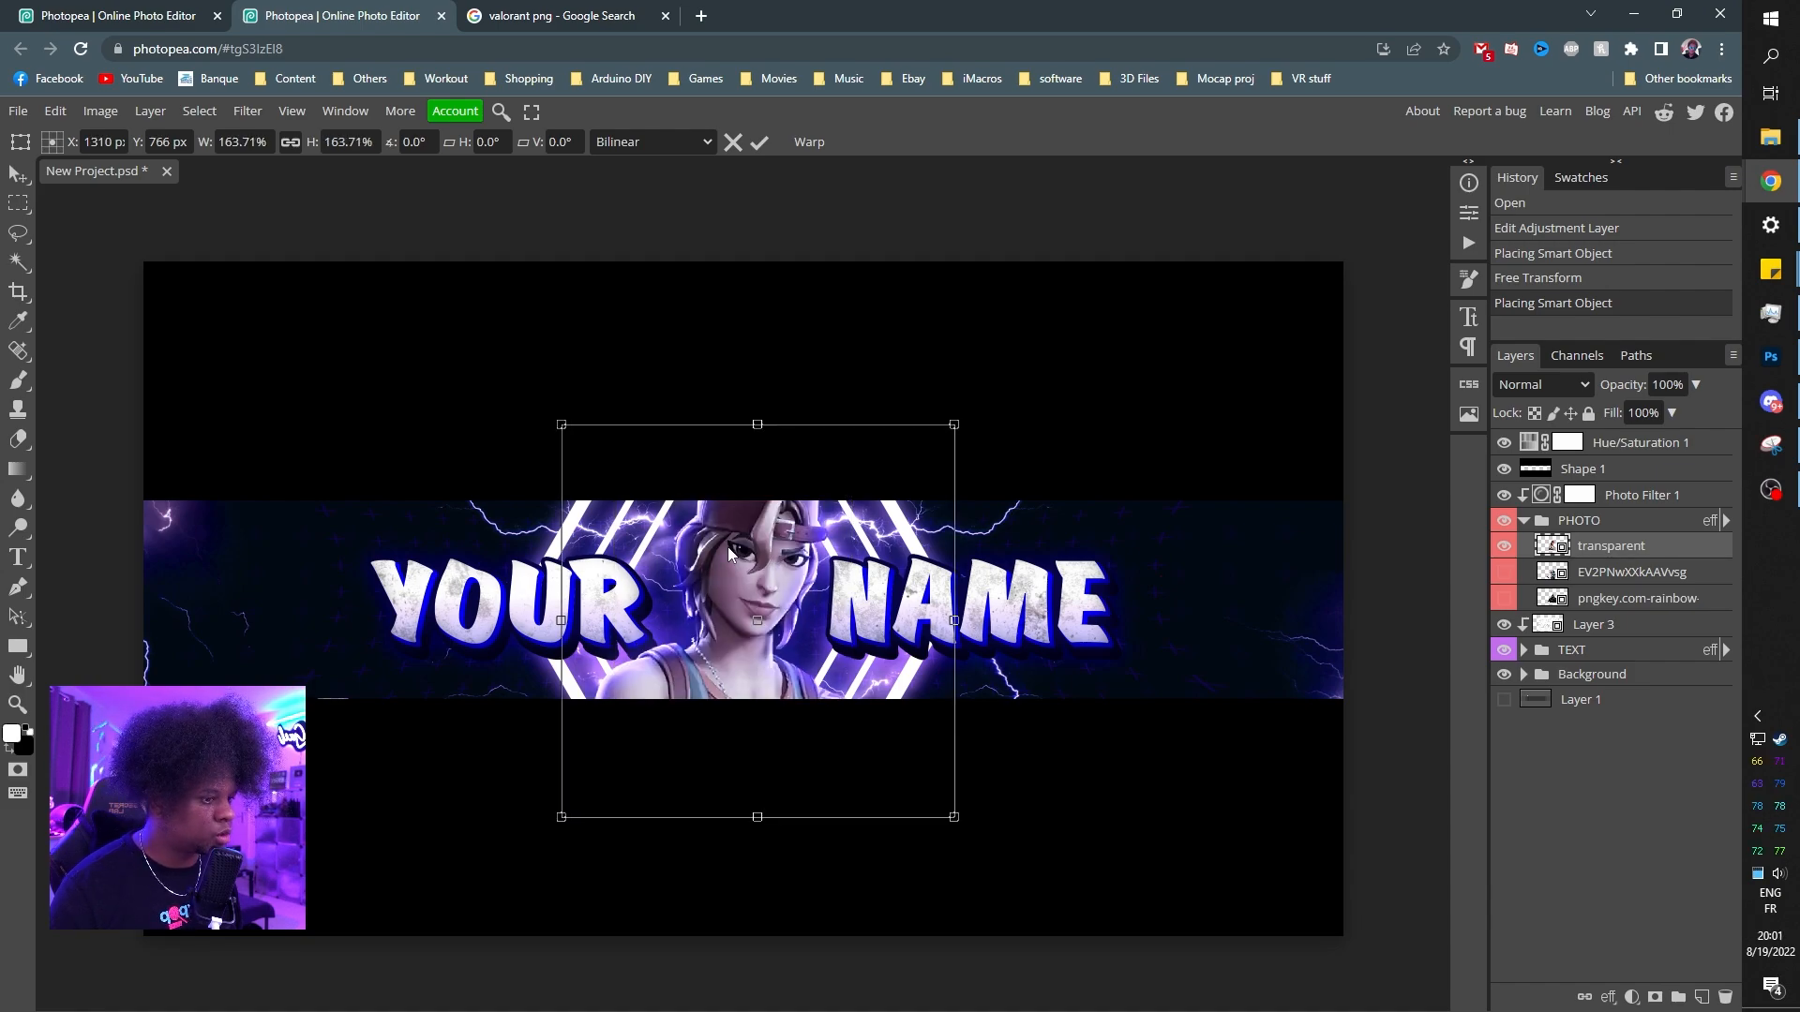
click(757, 142)
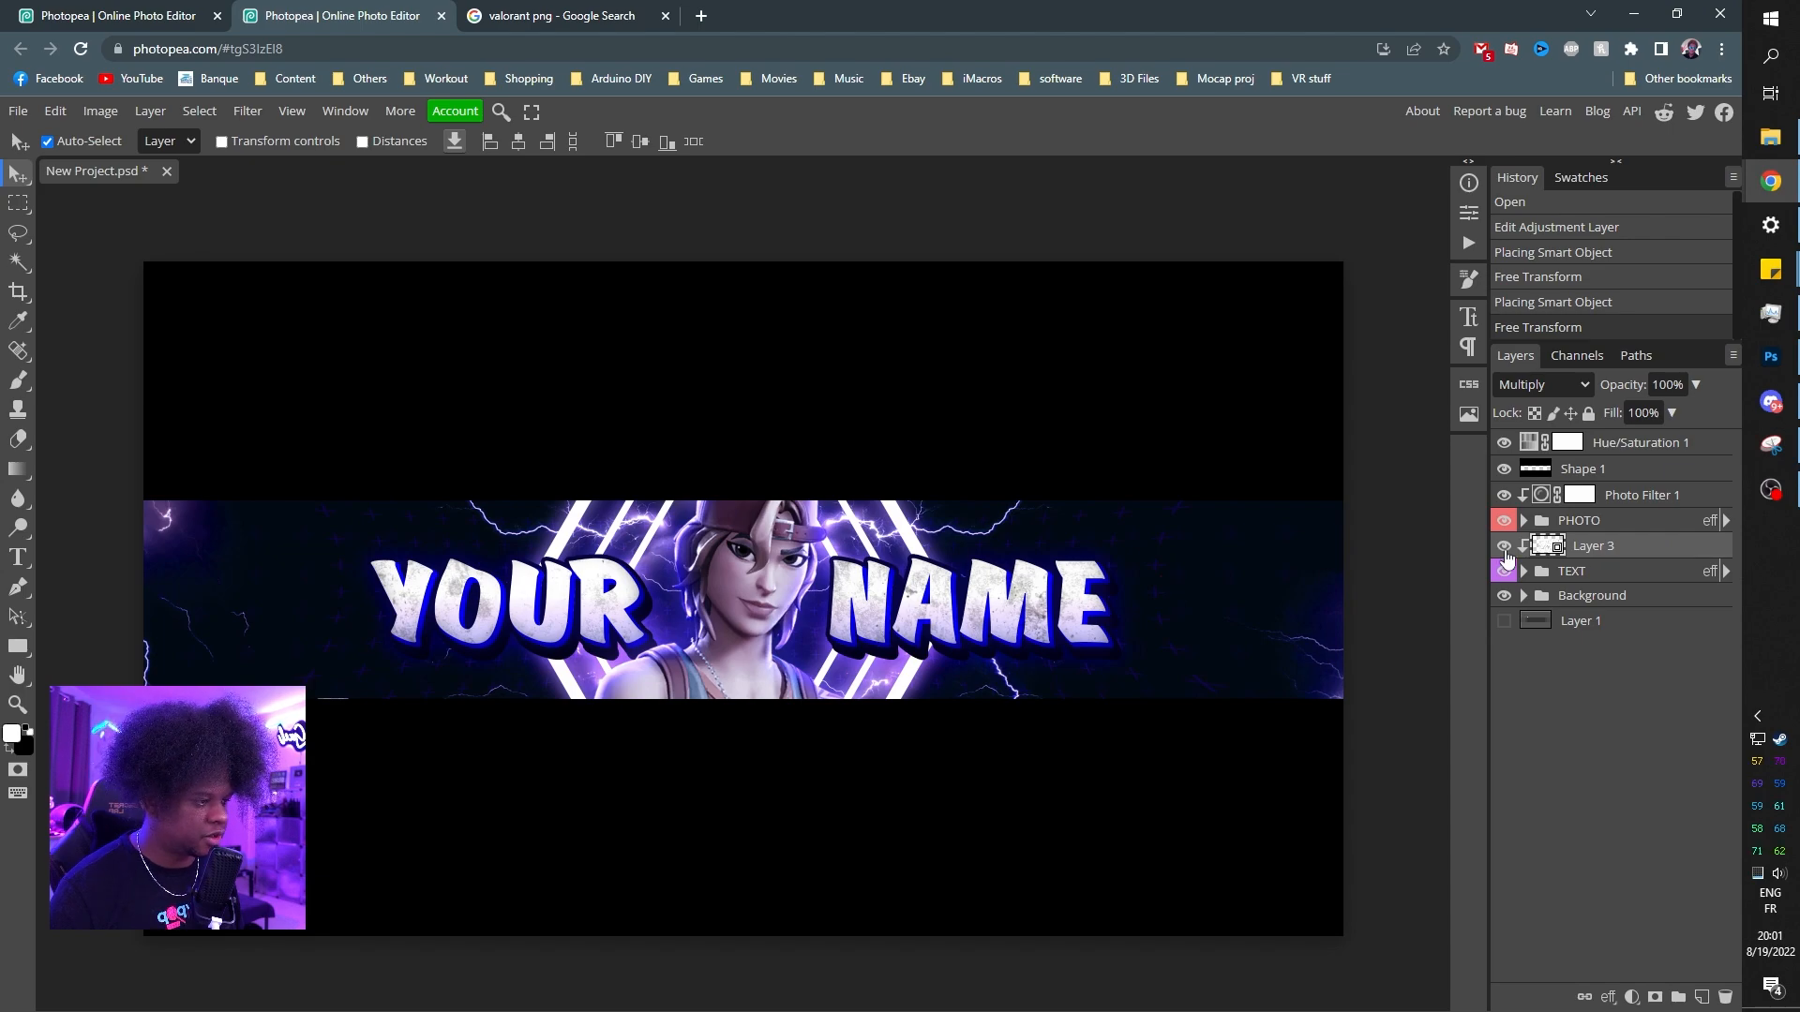
- Expand the TEXT group to reach the YOUR NAME heading for retyping as SUPER GAMER
click(1504, 546)
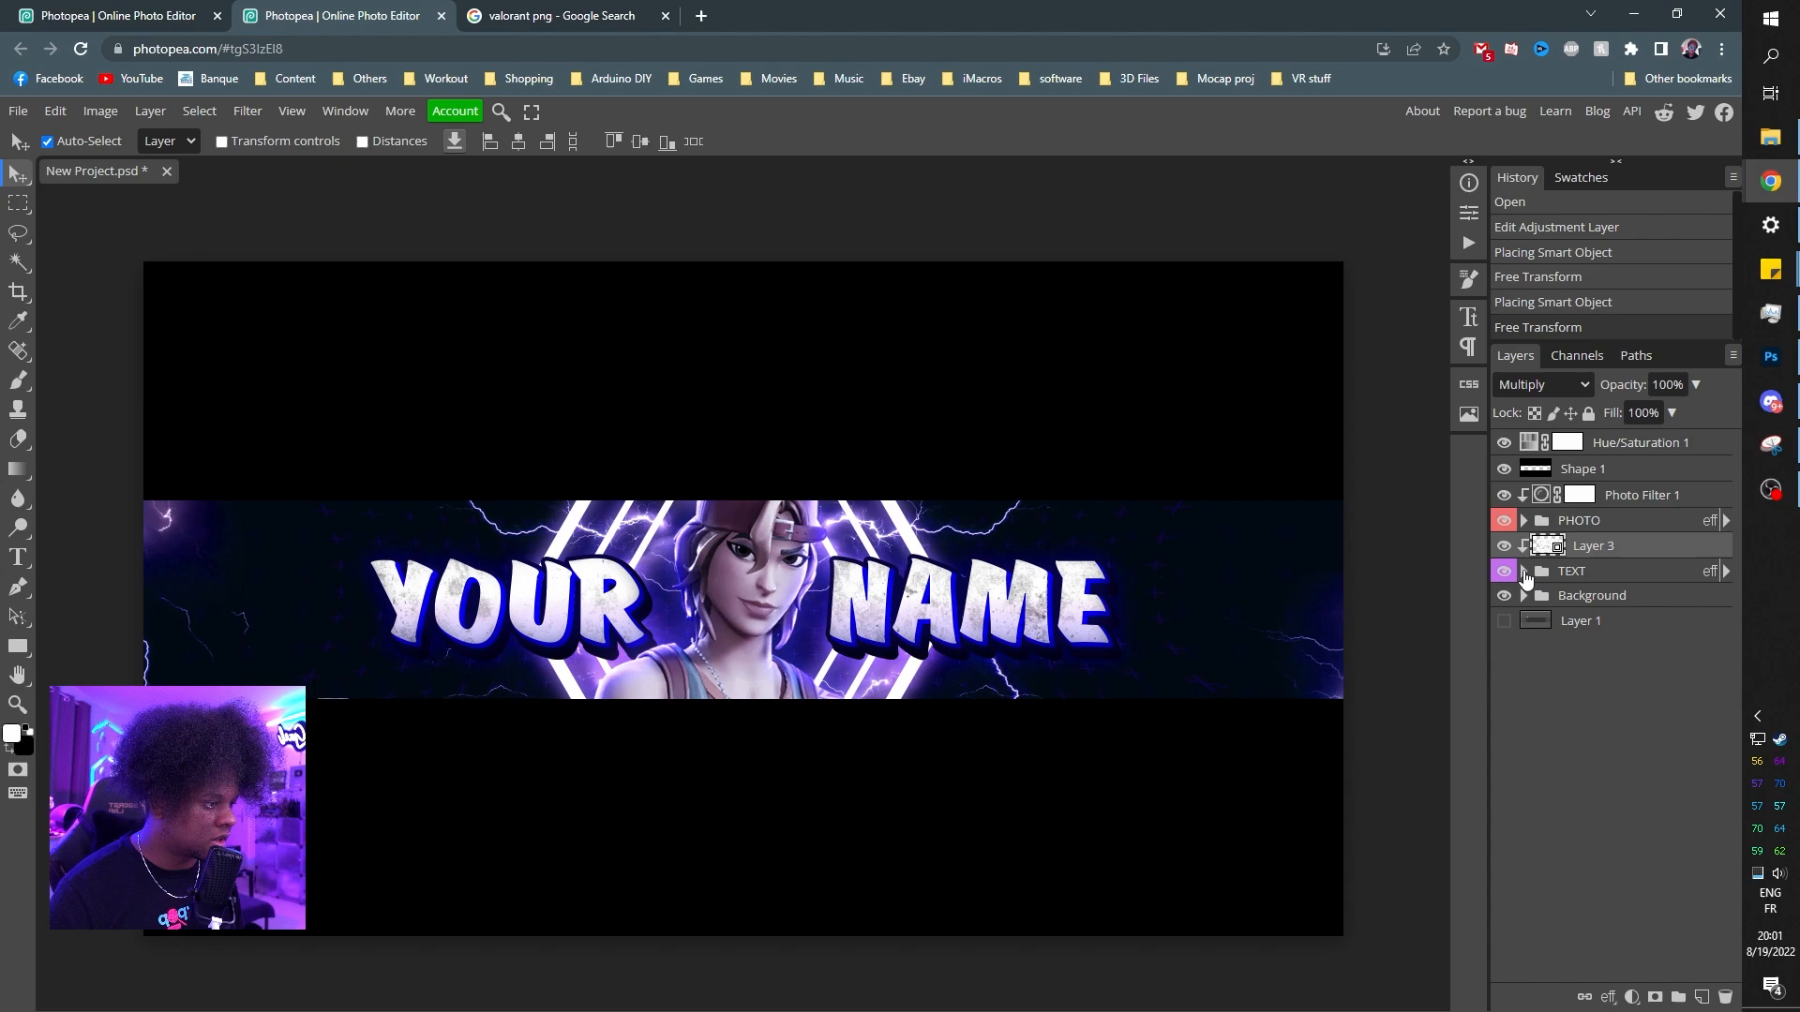
click(1524, 570)
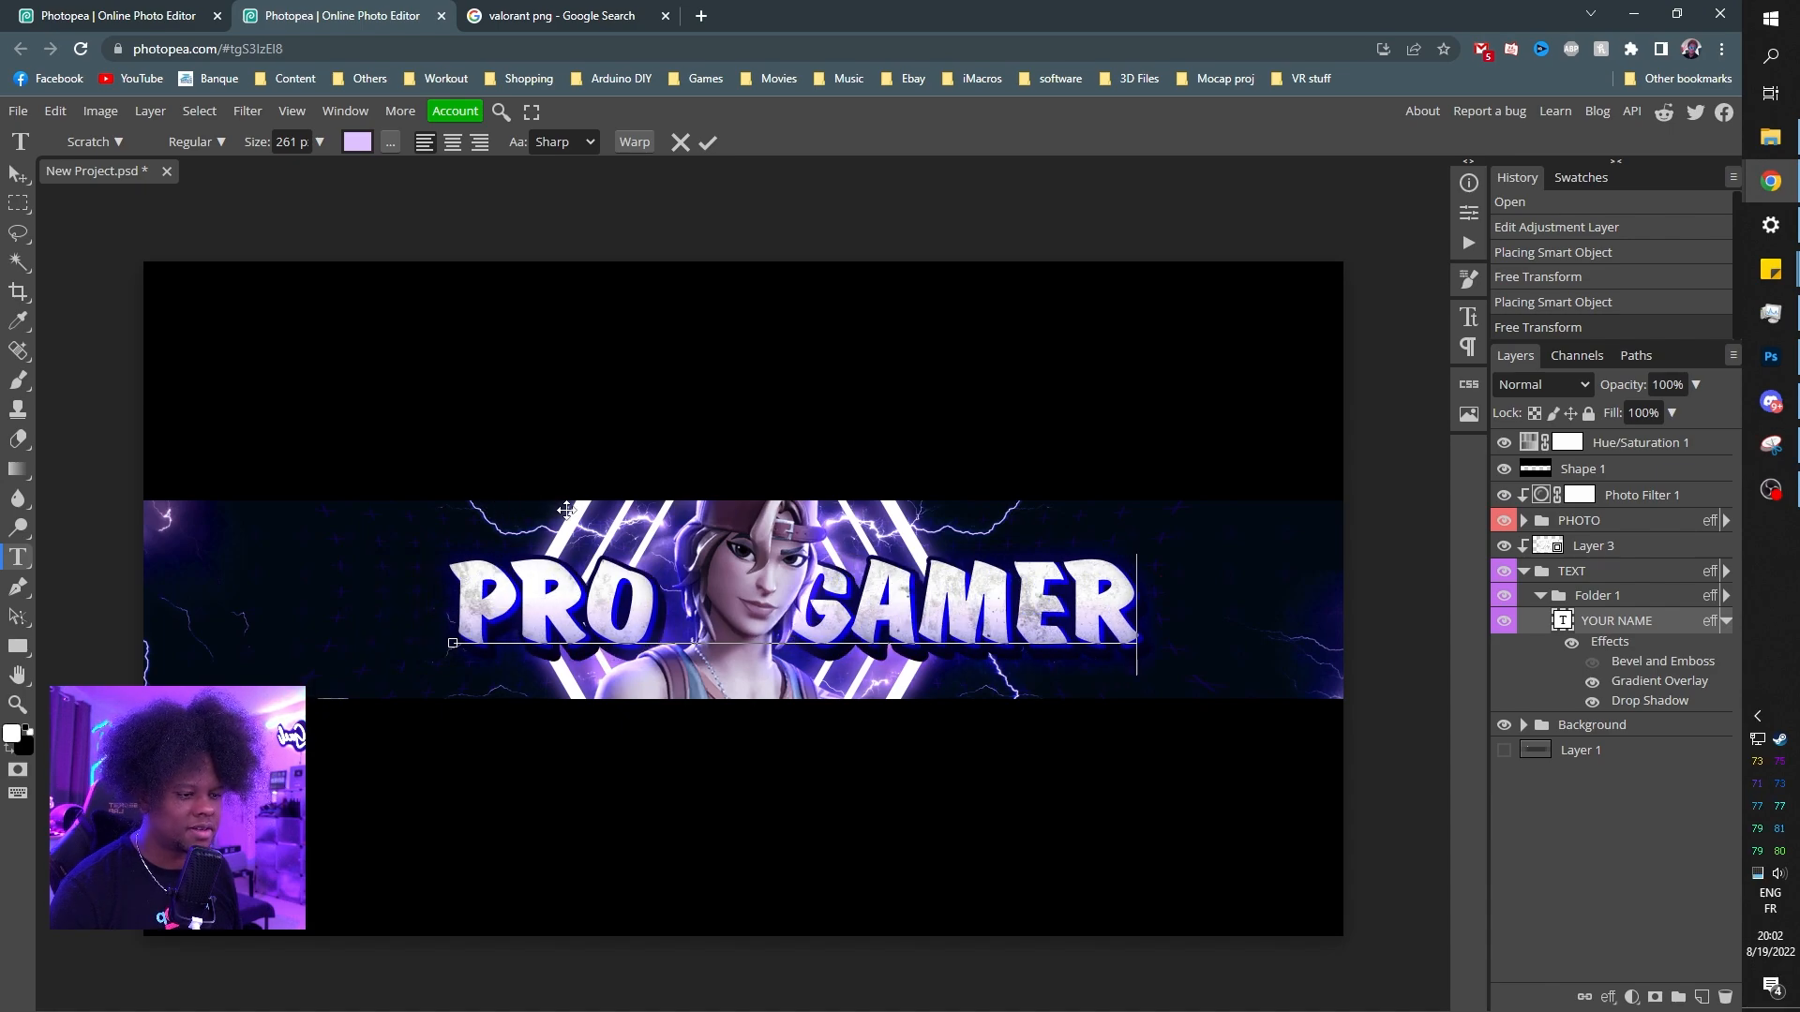
mouse_move(779, 448)
text(SUPE)
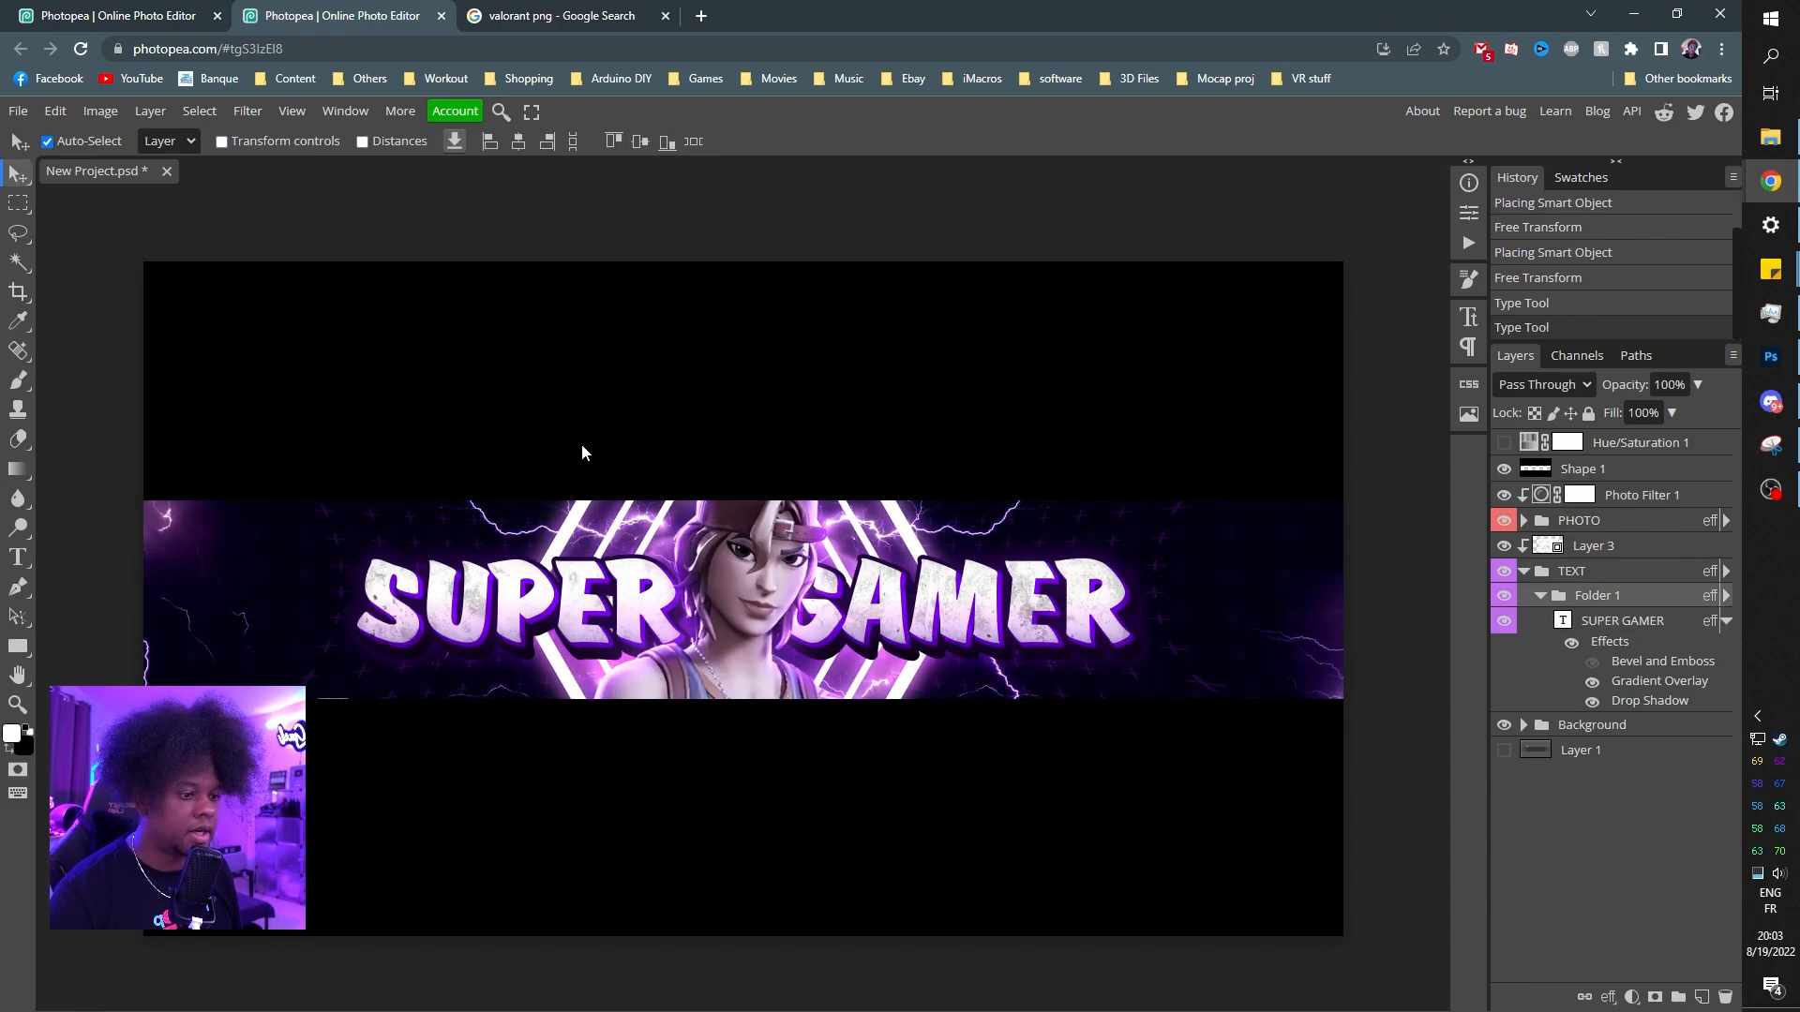
- Export the banner as a PNG and save it to the chosen folder
click(16, 111)
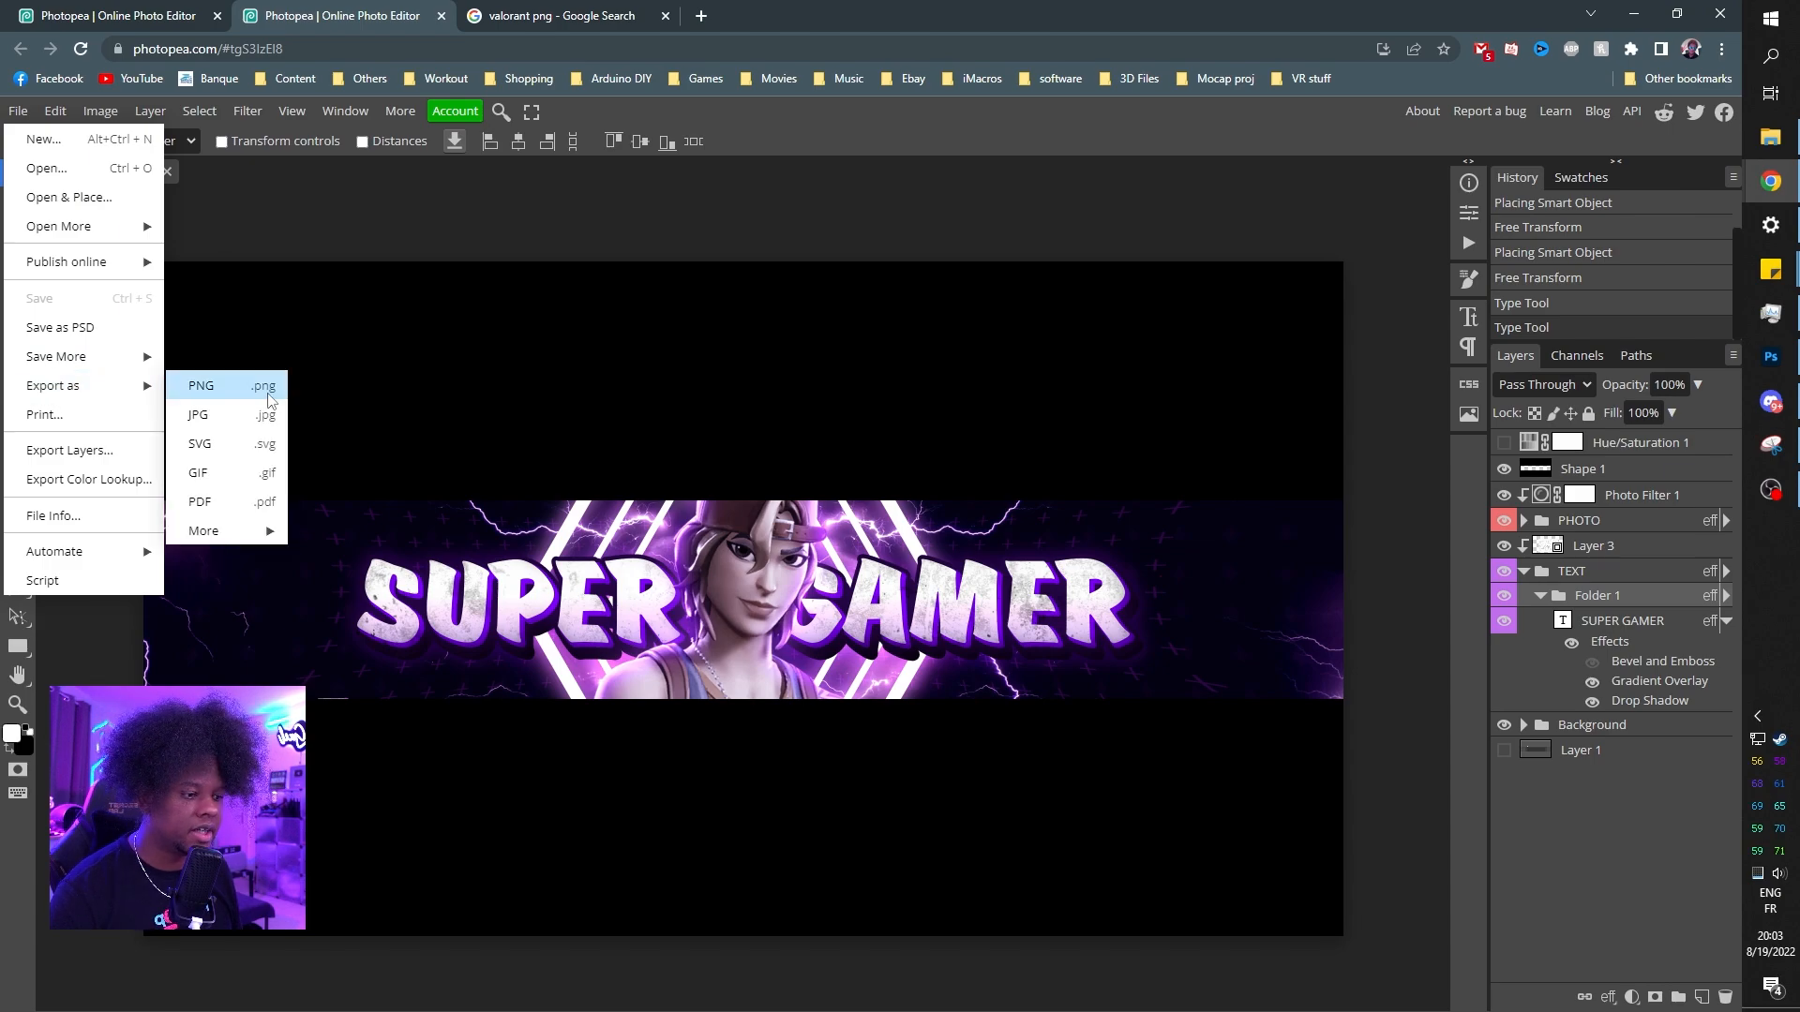
click(200, 386)
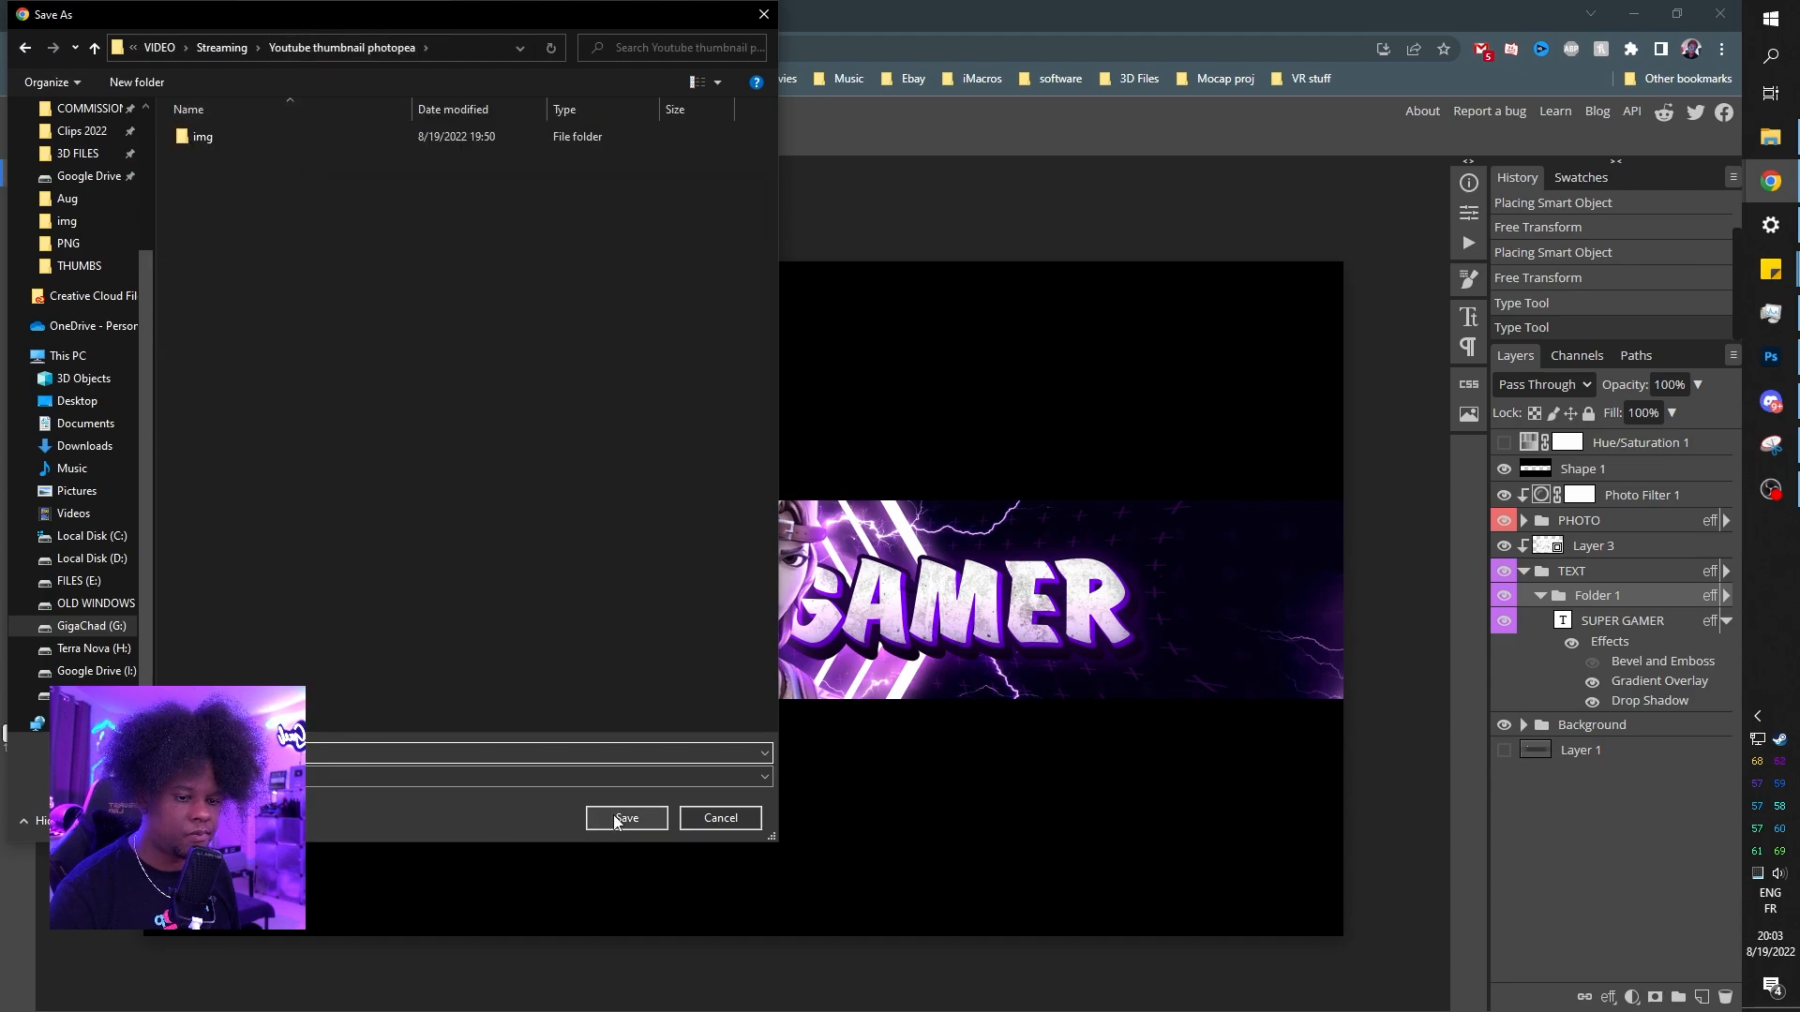
click(626, 818)
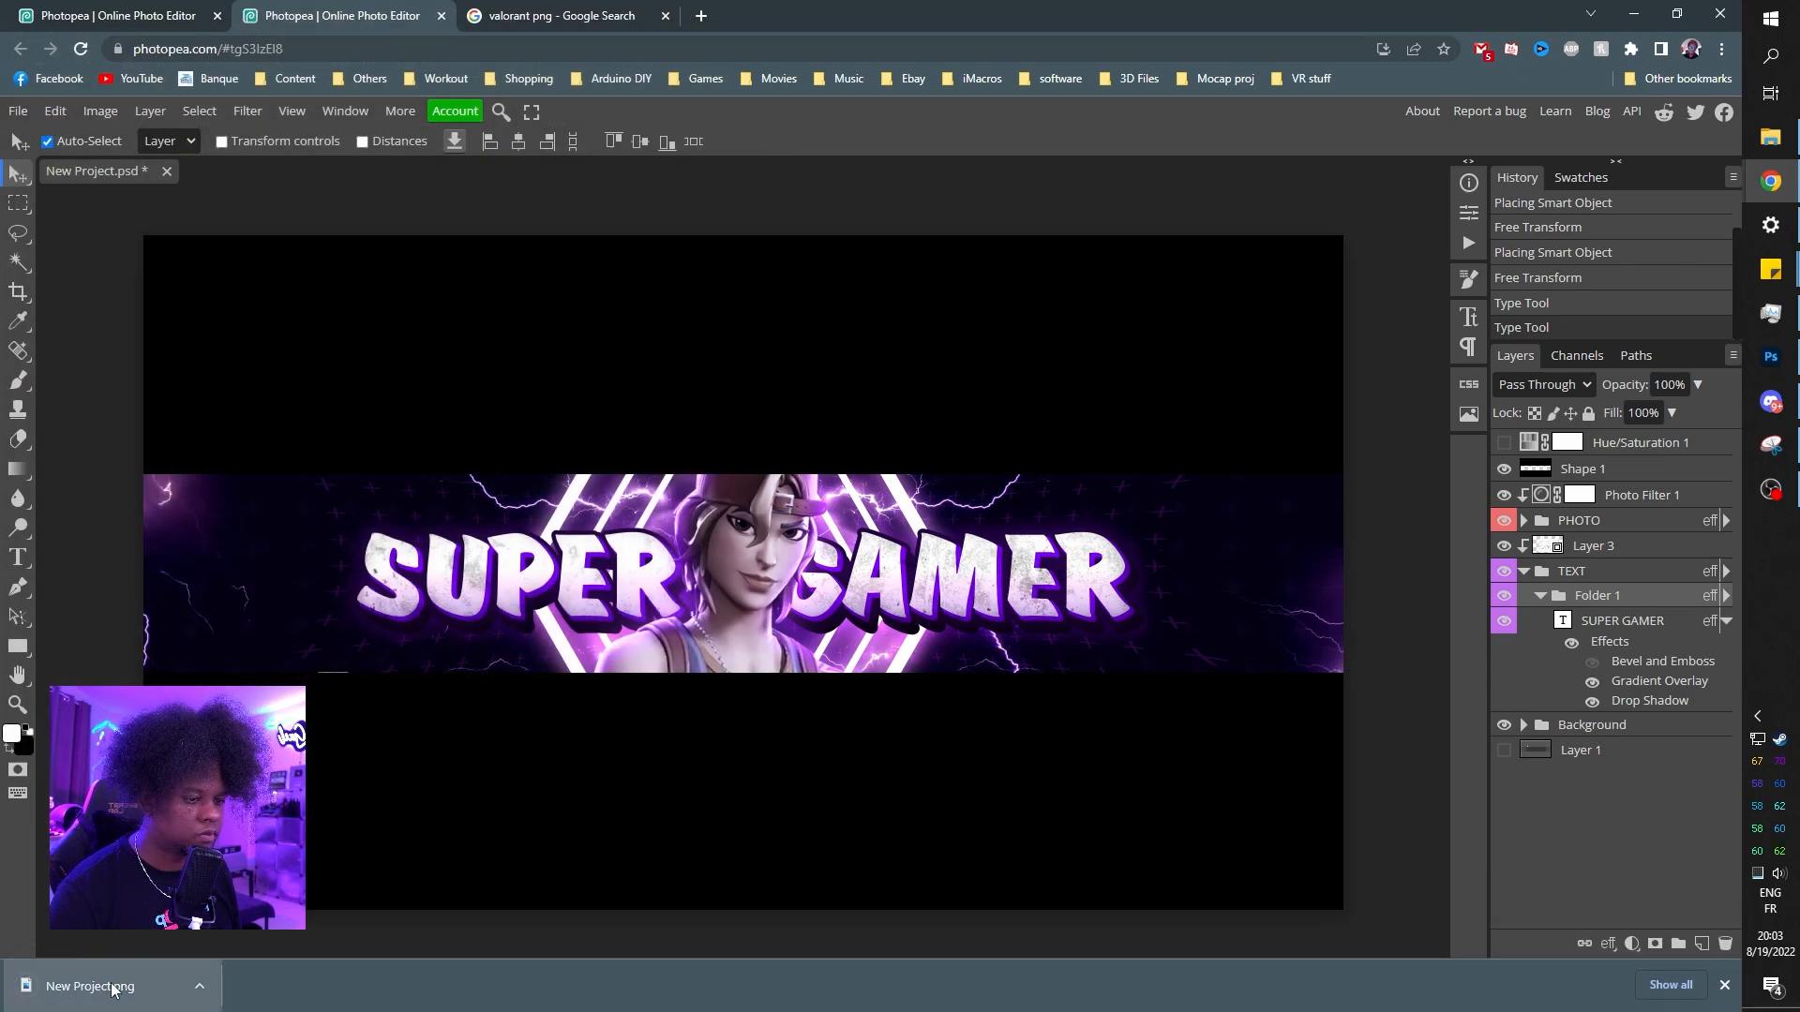
click(90, 986)
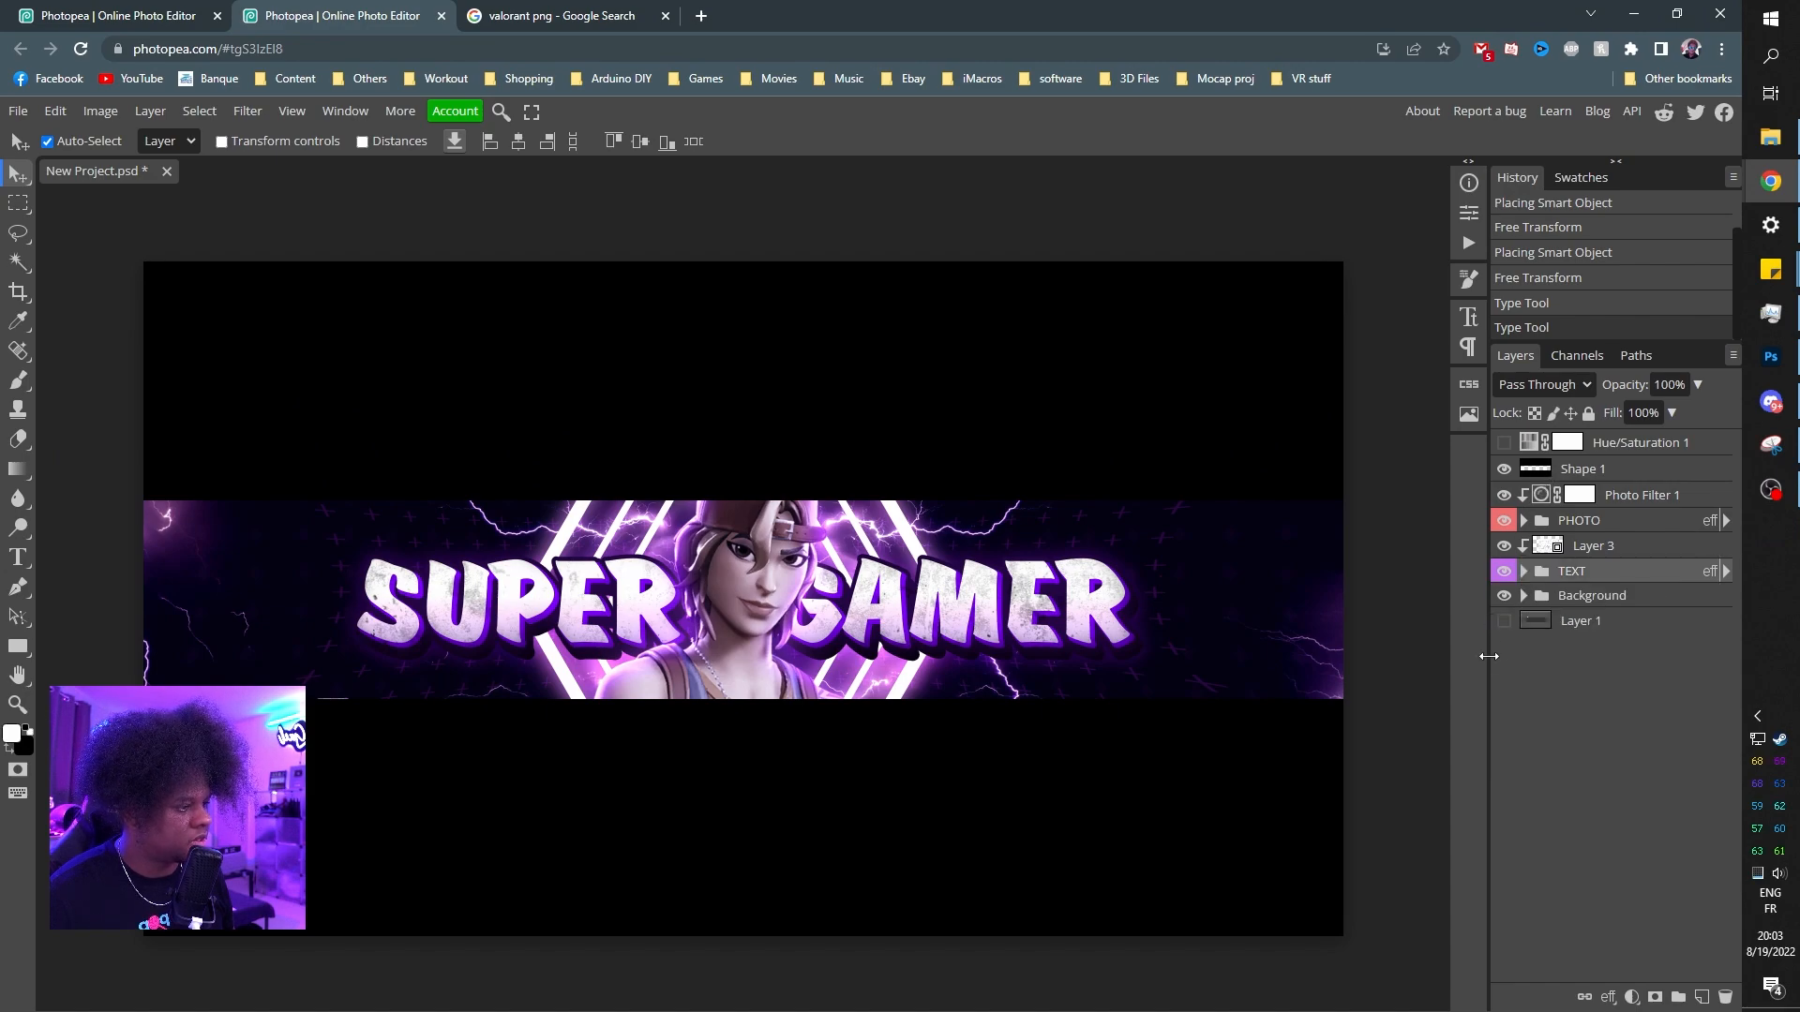
- Put safe-area guide Layer 1 atop the stack and toggle it to compare with the banner
click(1503, 596)
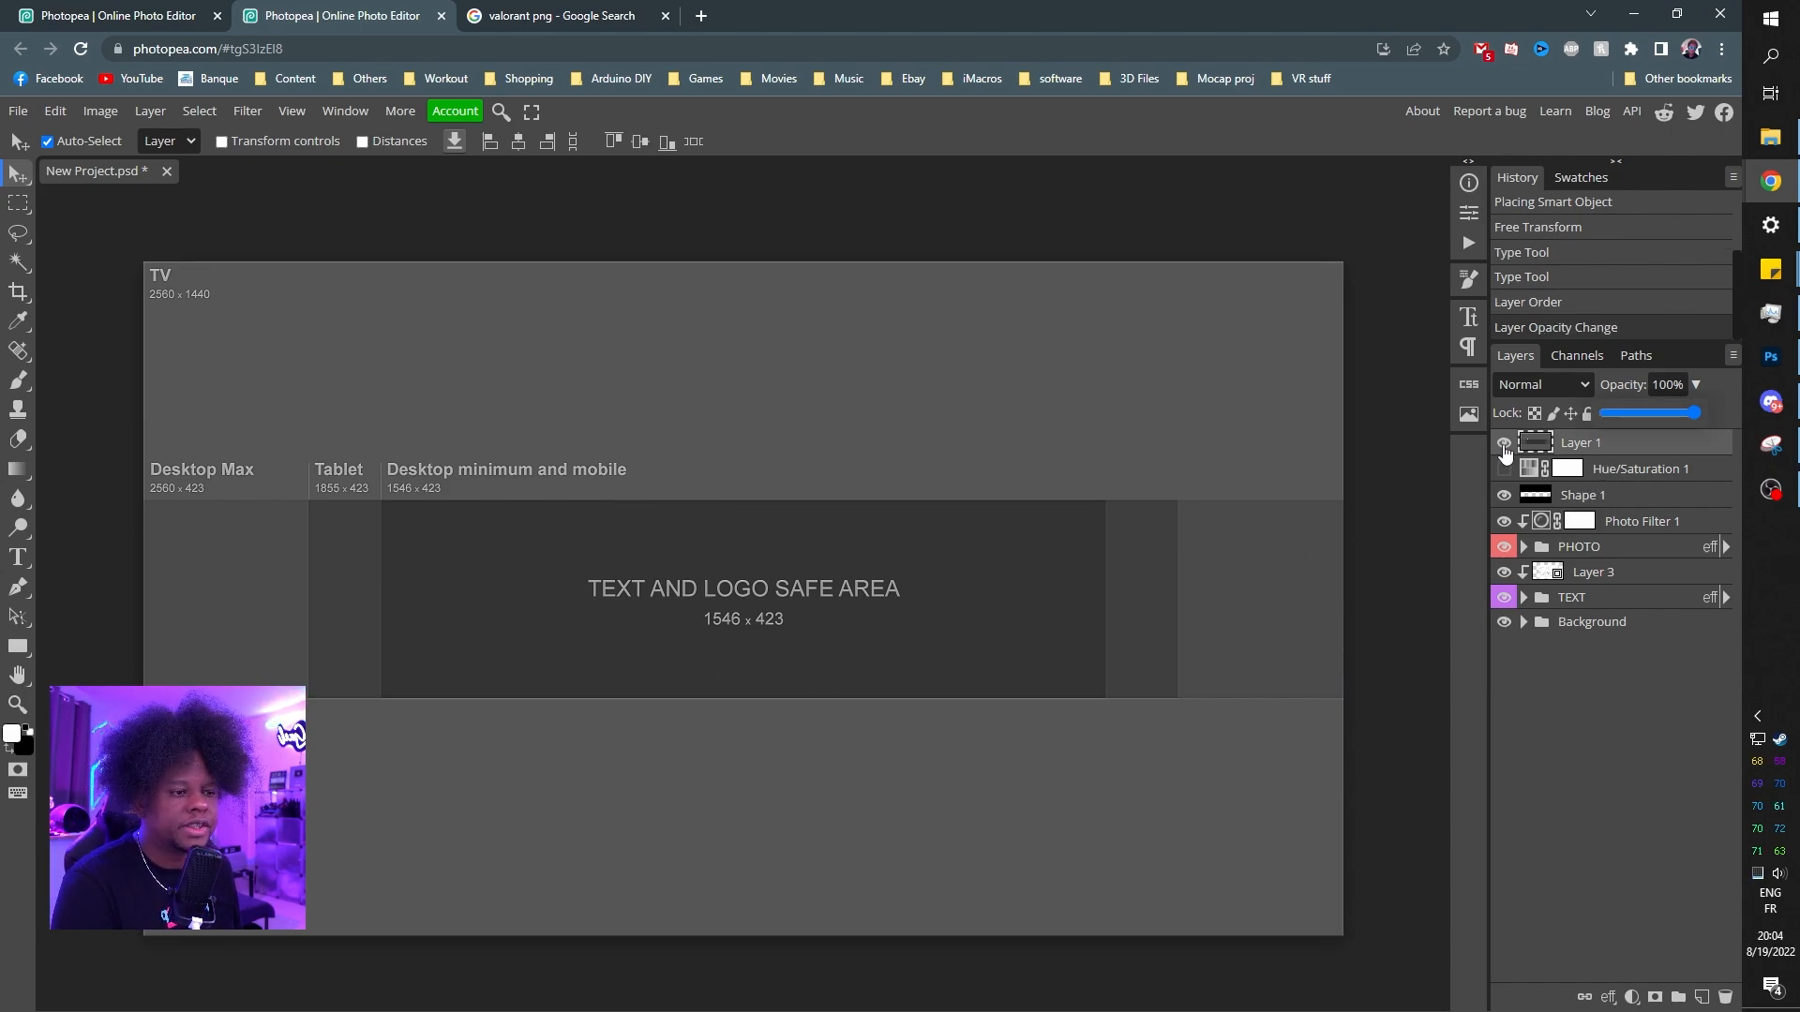
click(1503, 451)
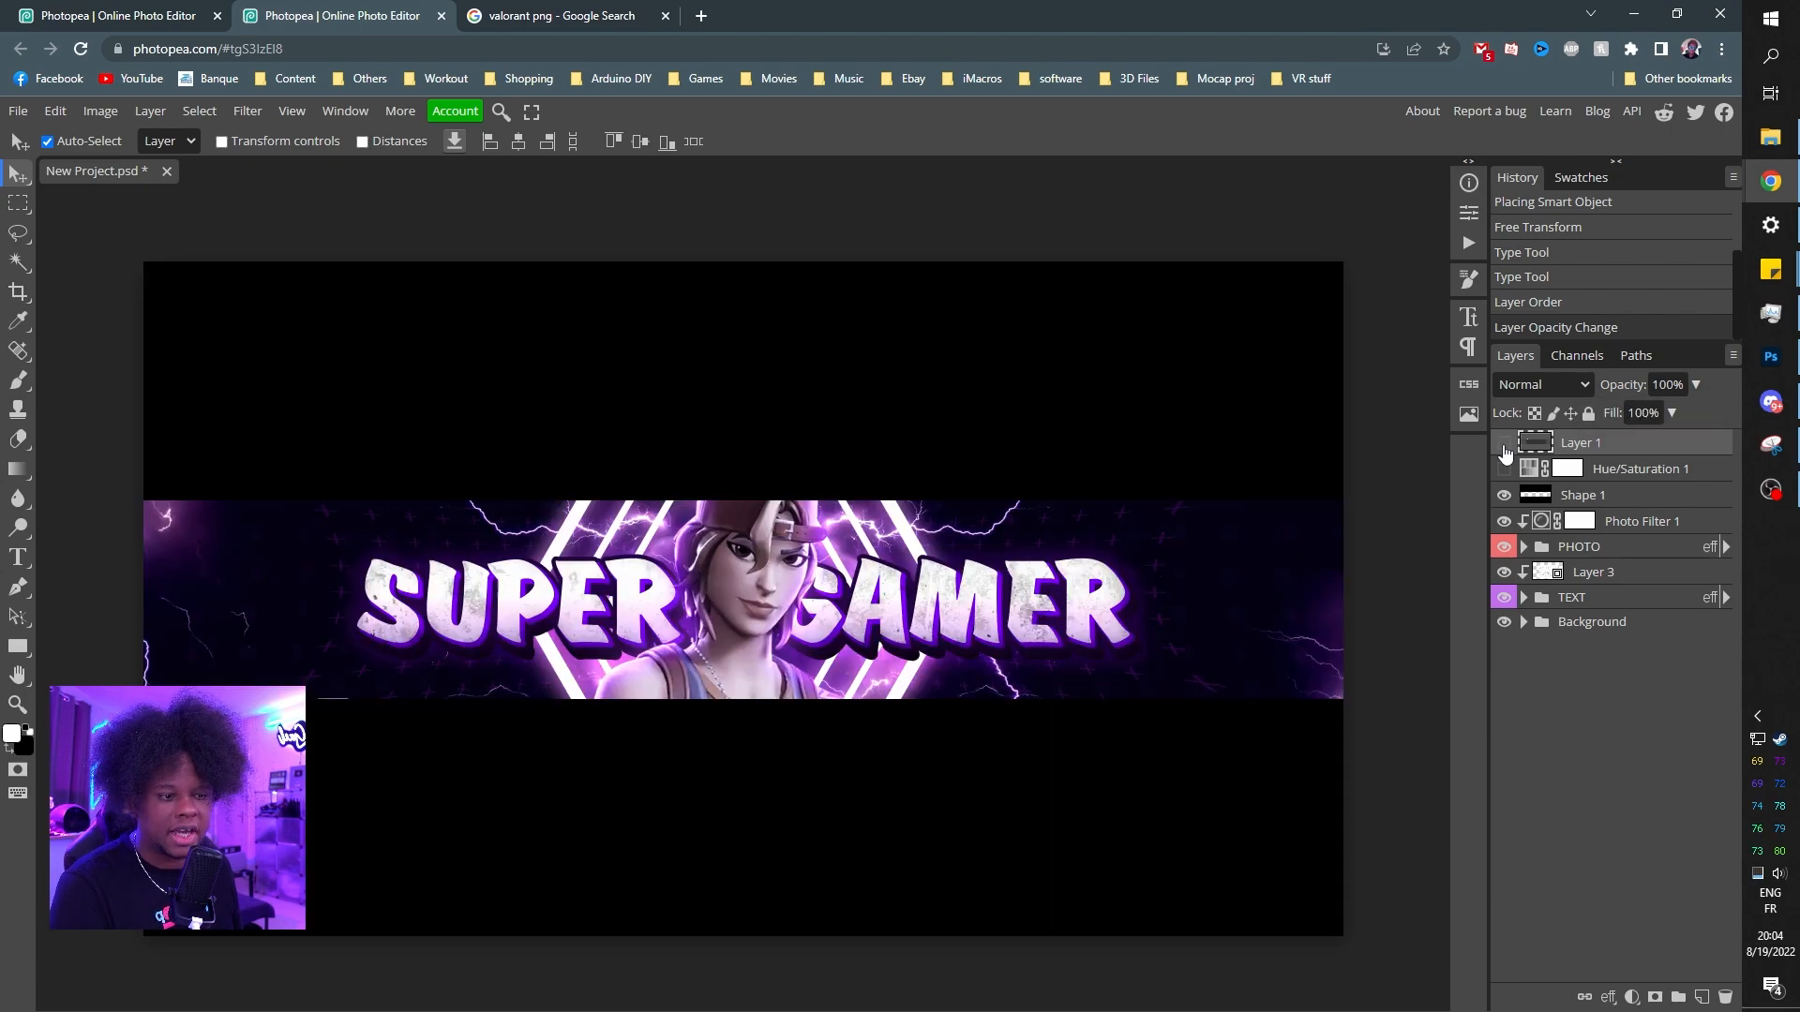
click(1504, 469)
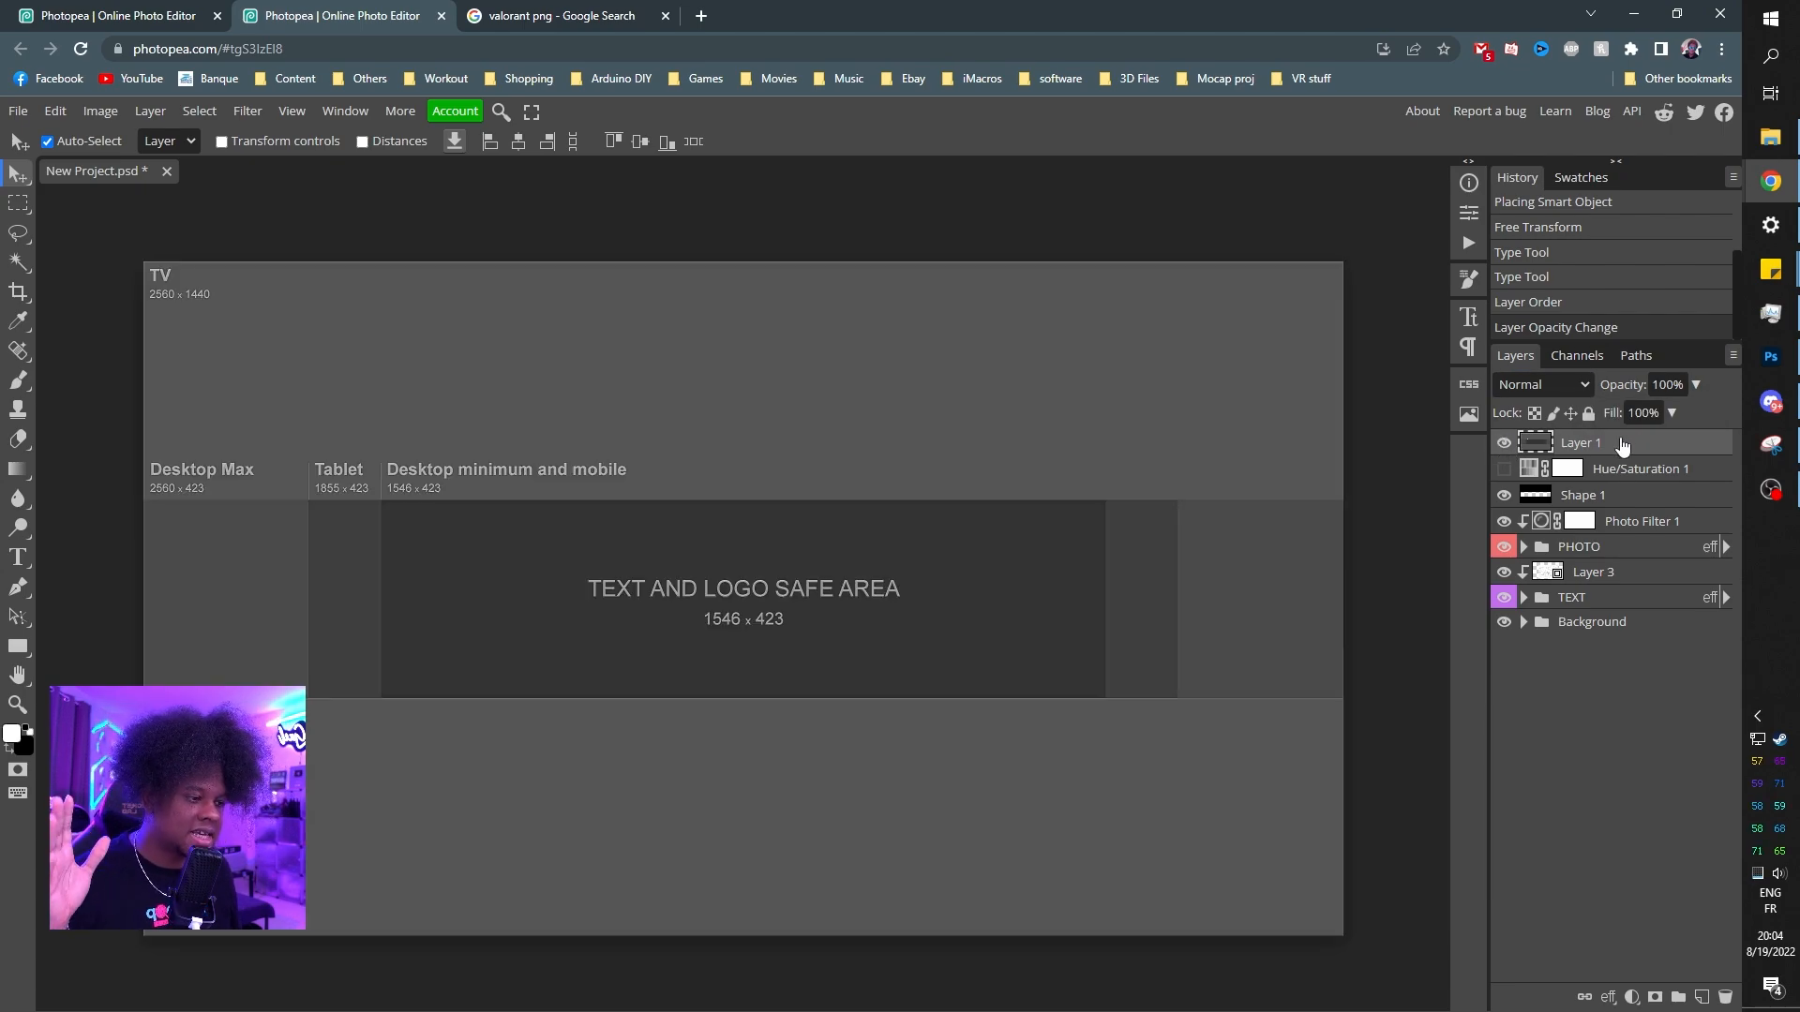